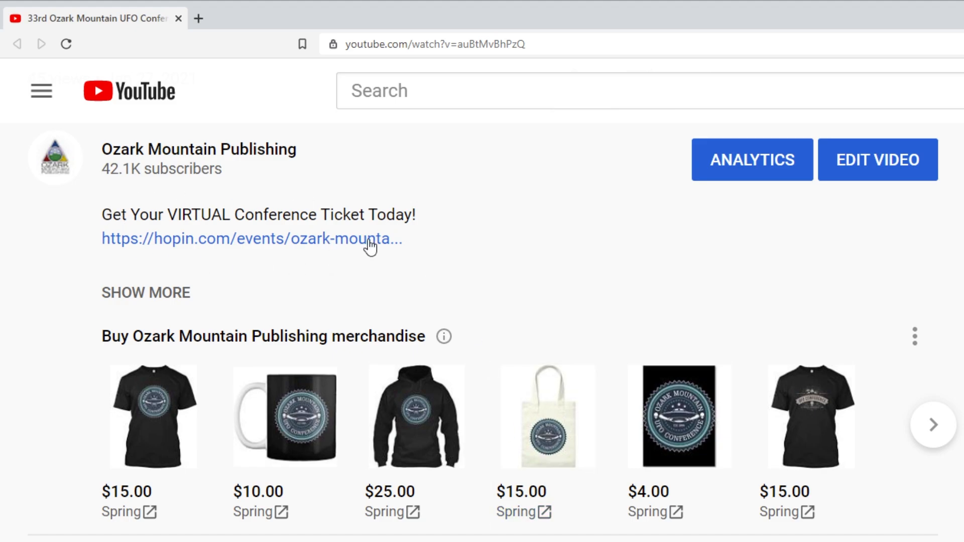
mouse_move(471, 268)
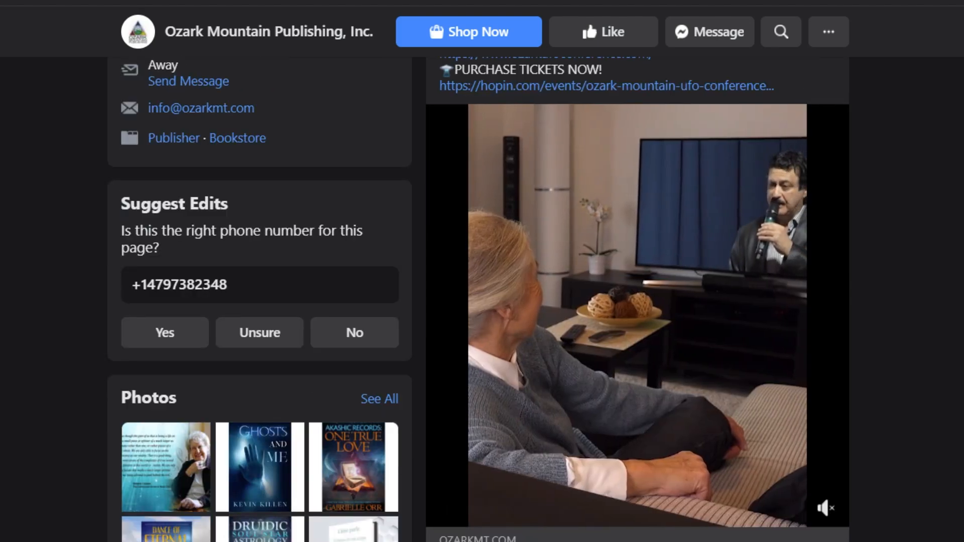
Scroll the Facebook page up to the Ozark Mountain Publishing ticket announcement post
scroll("up", 3)
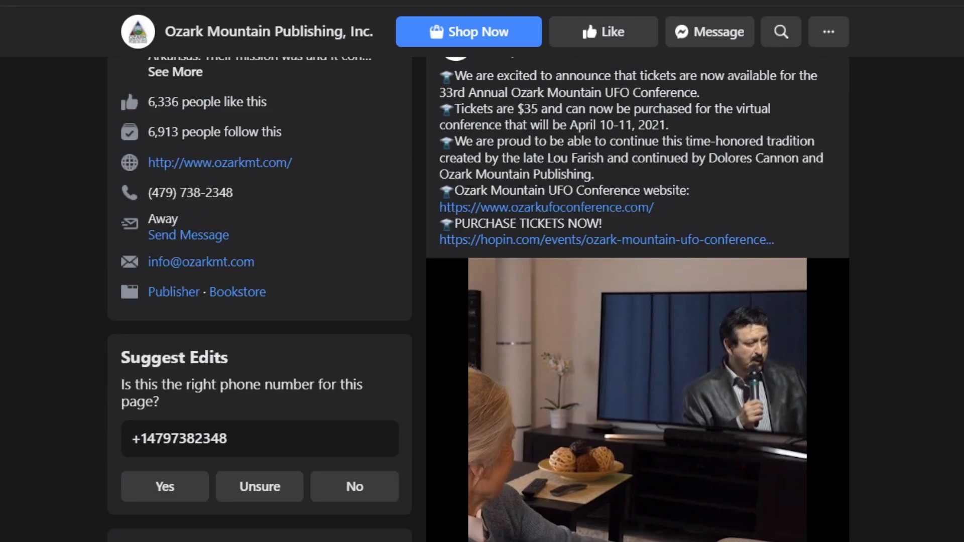
scroll("up", 3)
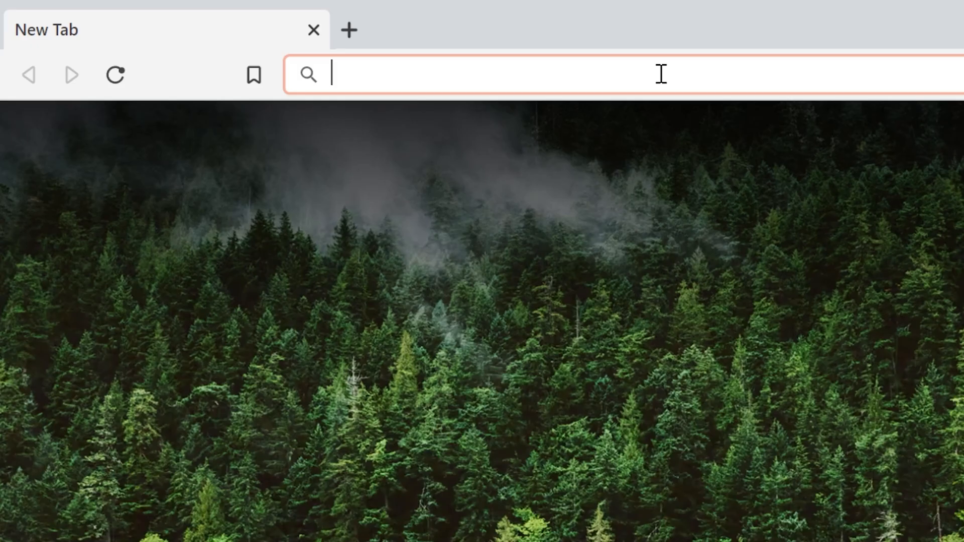
mouse_move(684, 127)
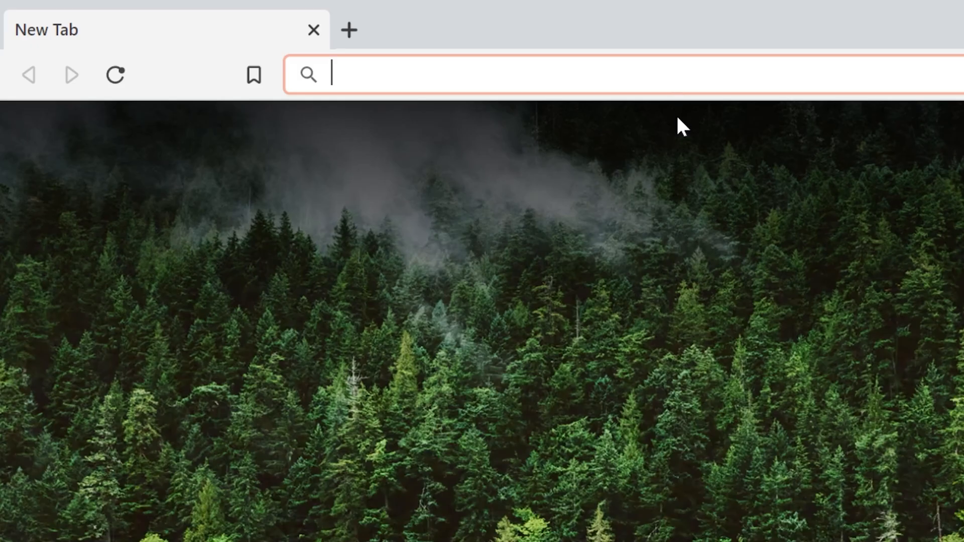
Go to ozarkufoconference.com and follow Register to the conference registration page
type("ozarkufo")
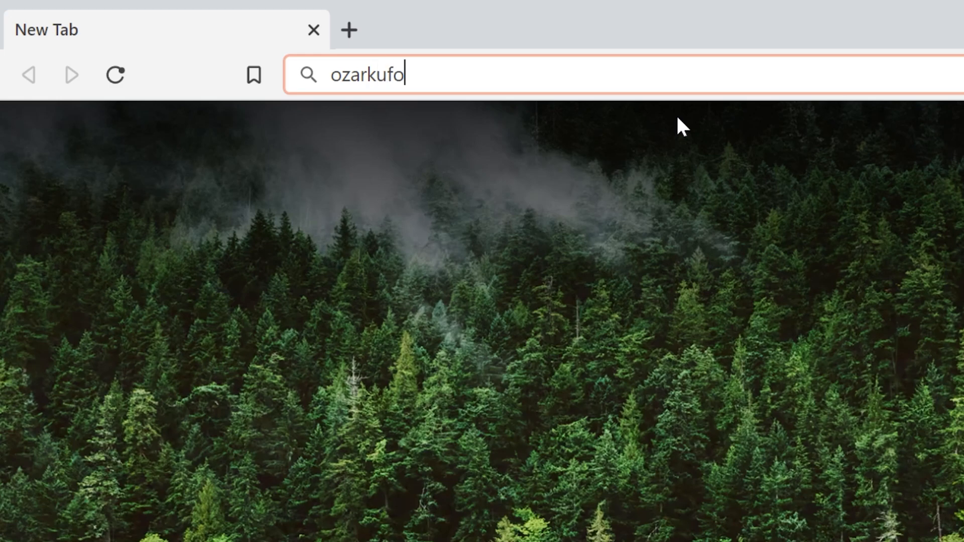
type("conference.com")
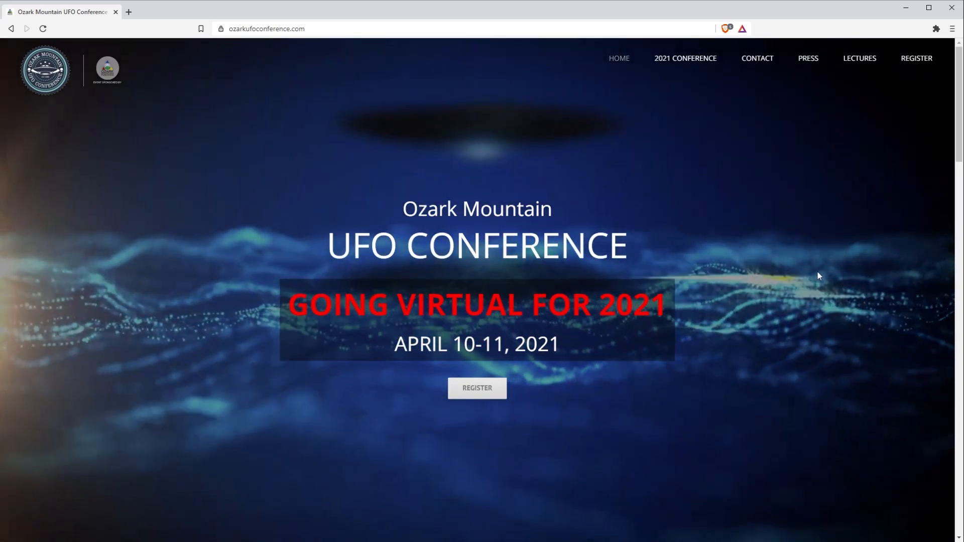
left_click(476, 388)
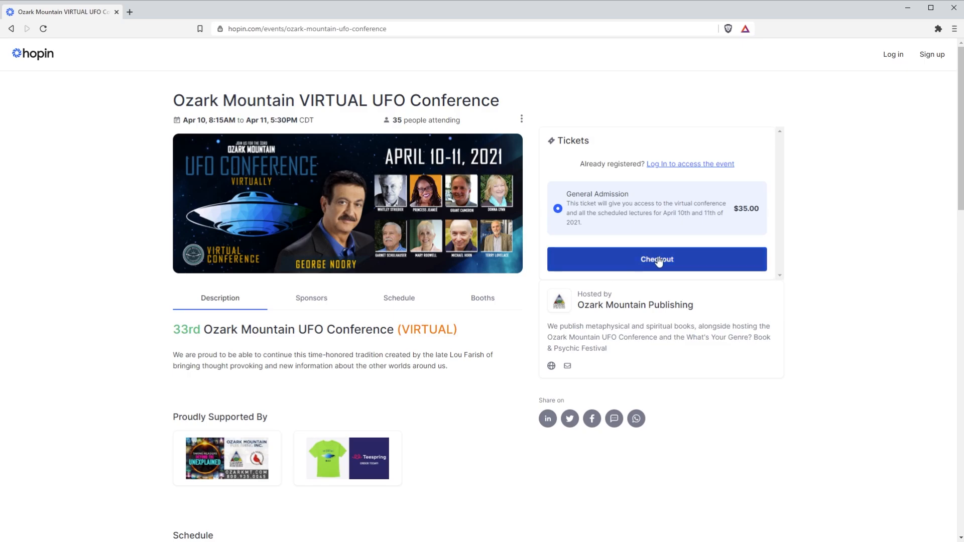
Check out the General Admission ticket and review the Hopin sign-up form
left_click(656, 259)
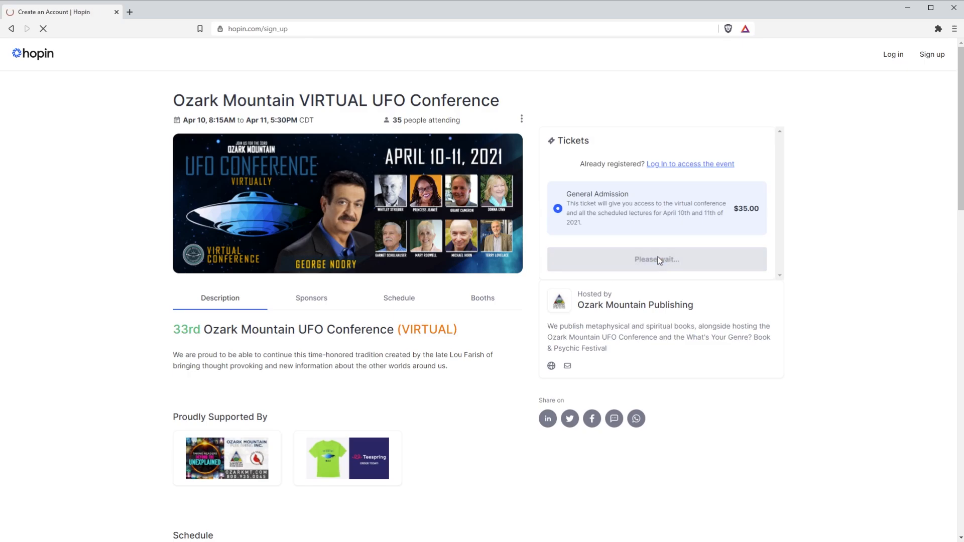
left_click(656, 259)
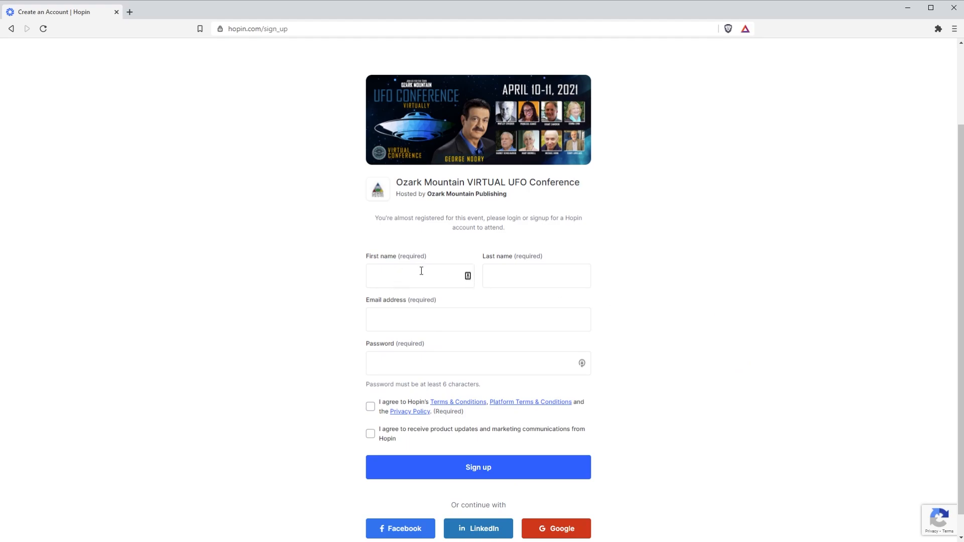
mouse_move(391, 408)
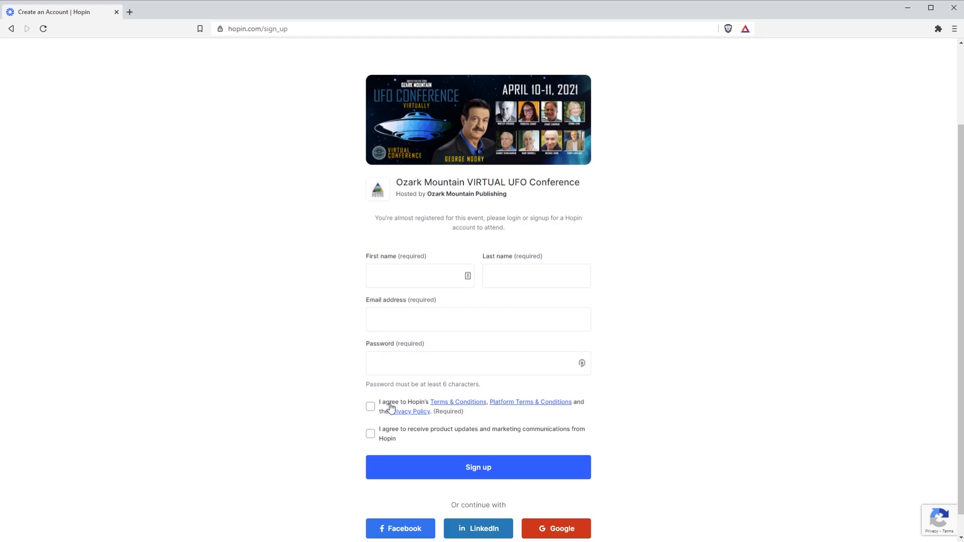
scroll("down", 3)
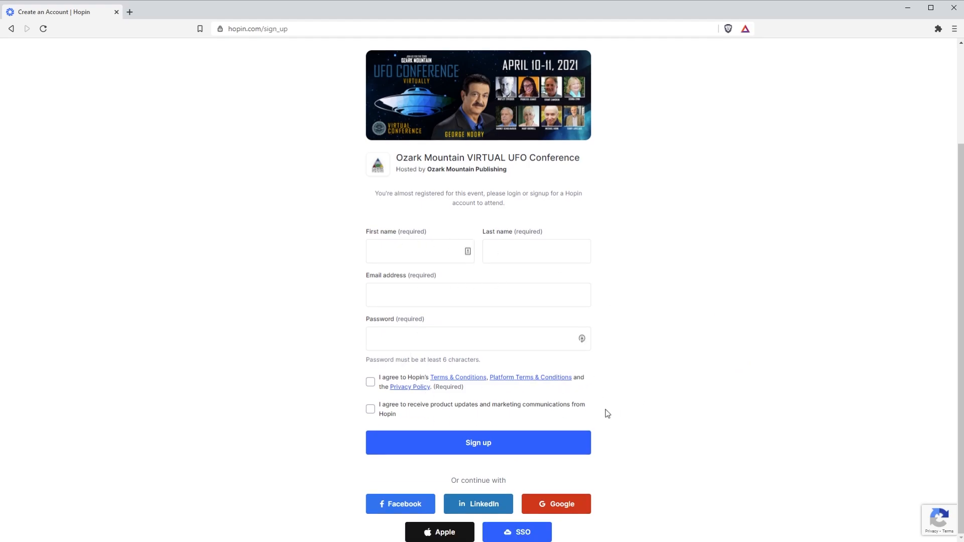
mouse_move(477, 446)
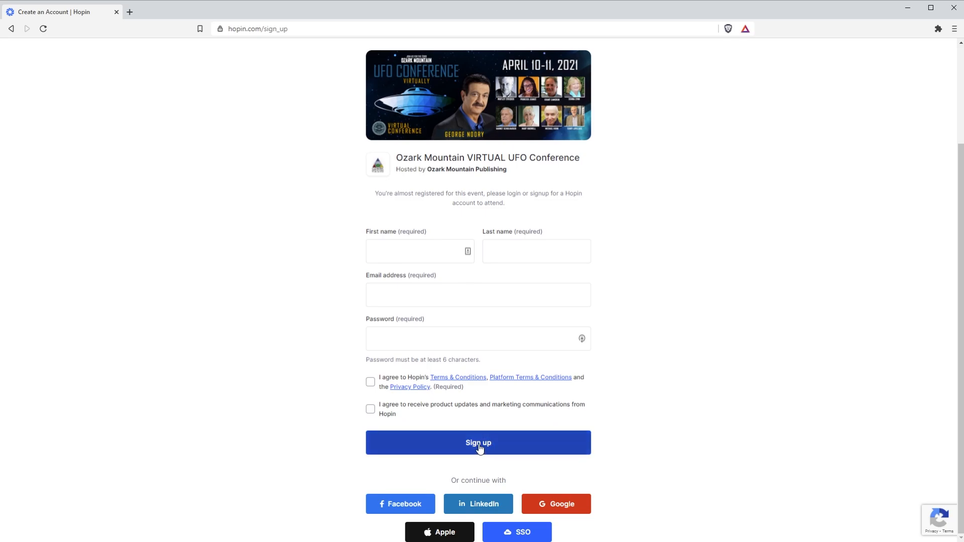
mouse_move(582, 503)
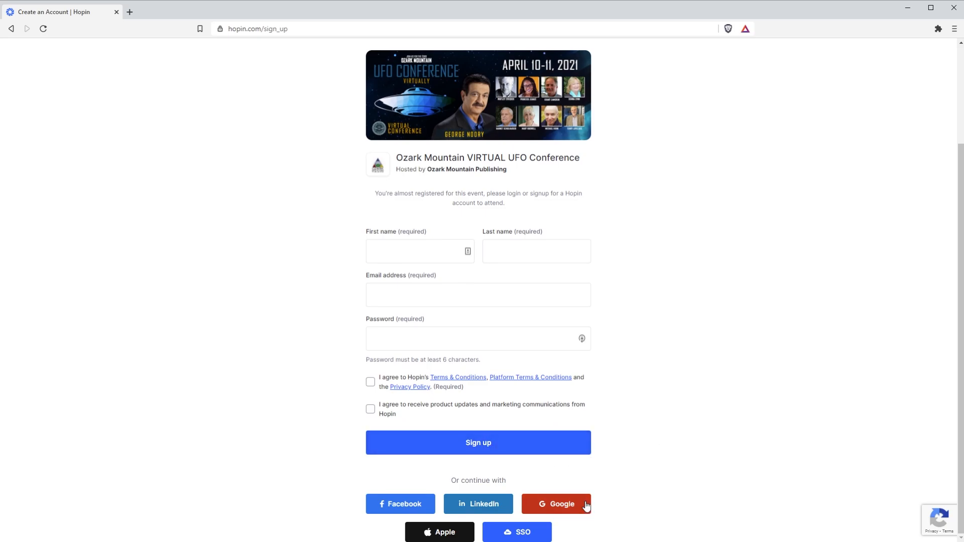
mouse_move(430, 523)
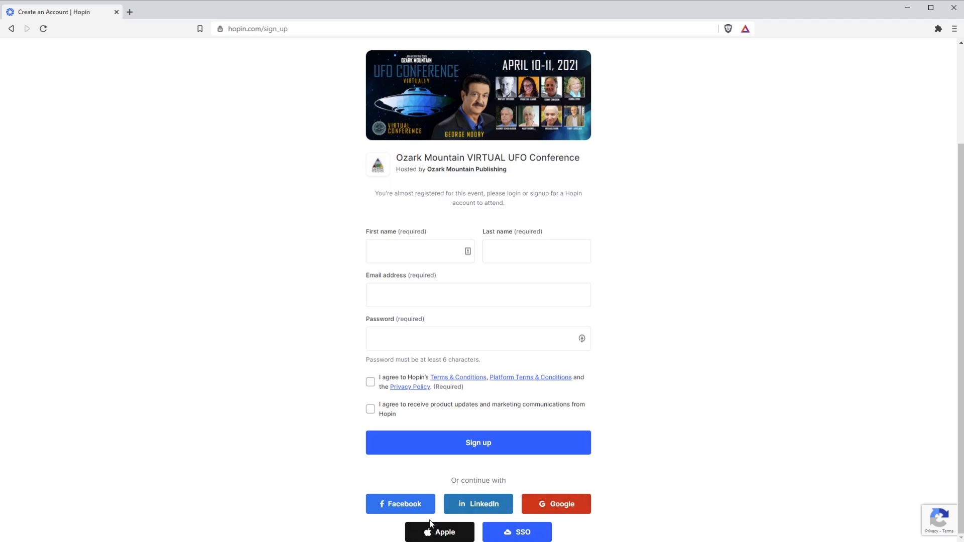
scroll("up", 3)
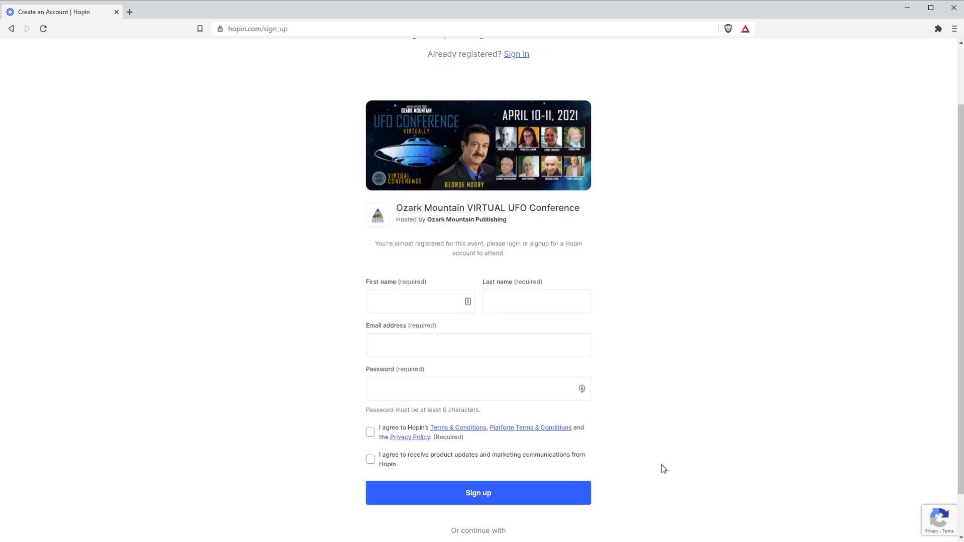
scroll("up", 3)
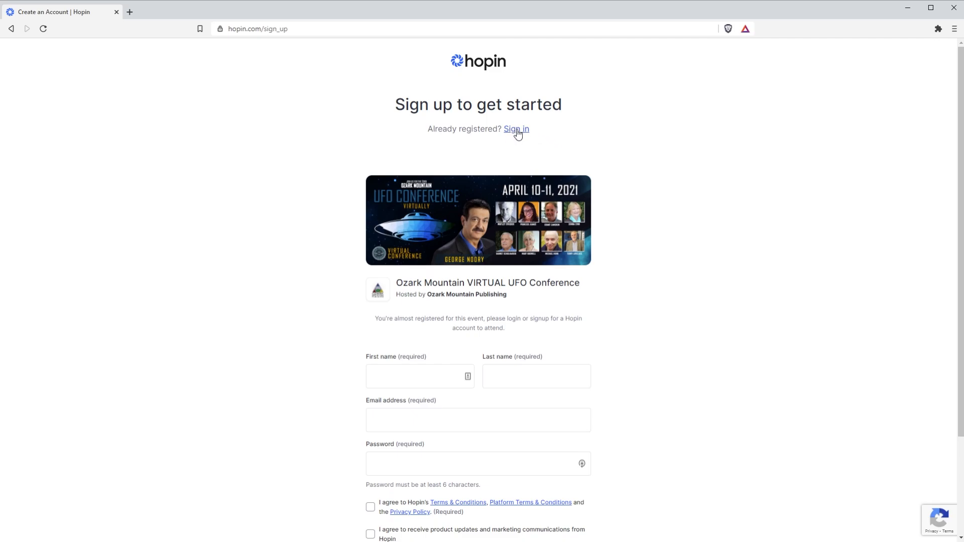
Sign in with the existing Hopin account to reach the conference reception
left_click(515, 129)
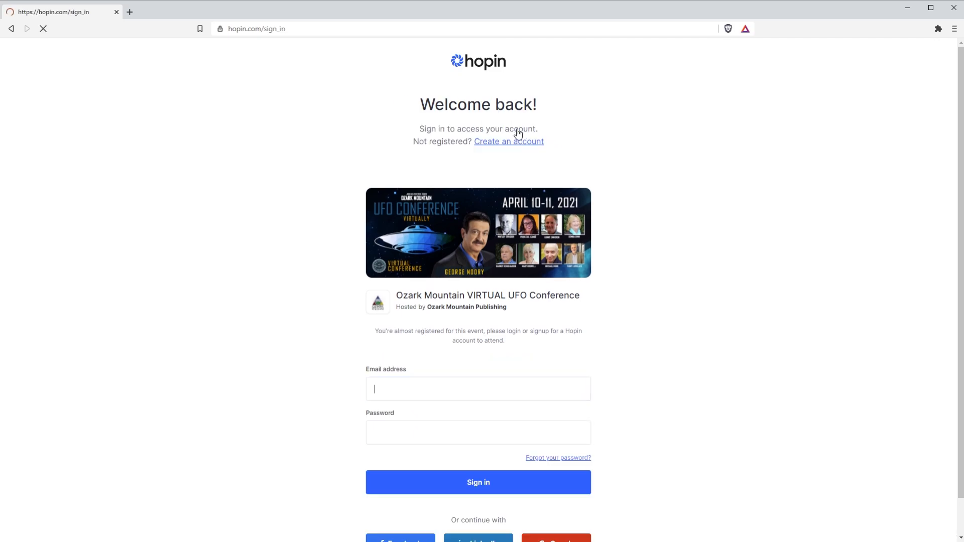
left_click(477, 482)
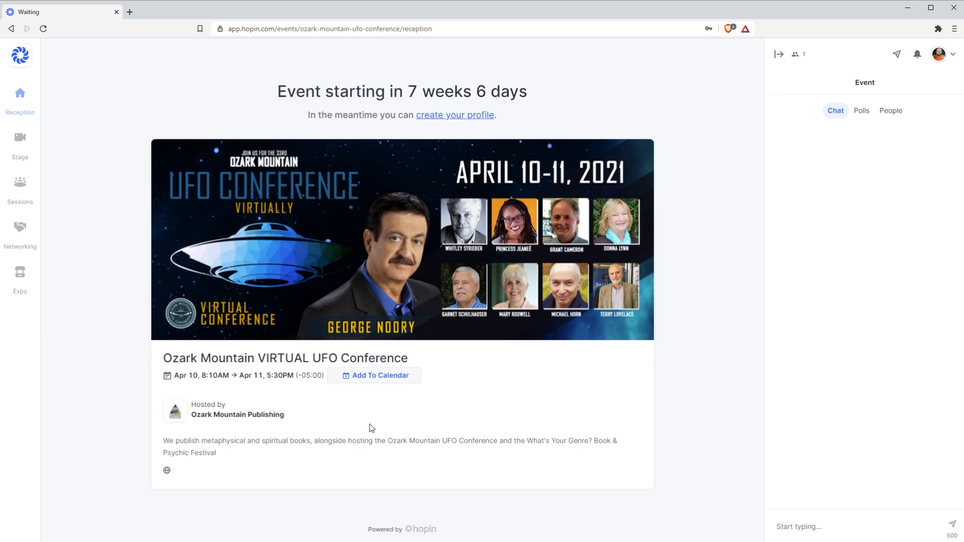
mouse_move(334, 414)
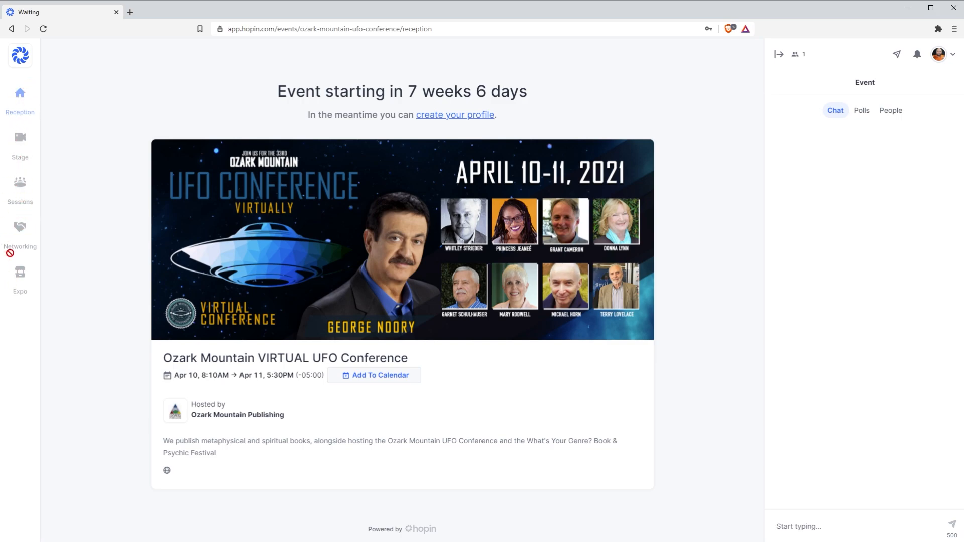
mouse_move(405, 299)
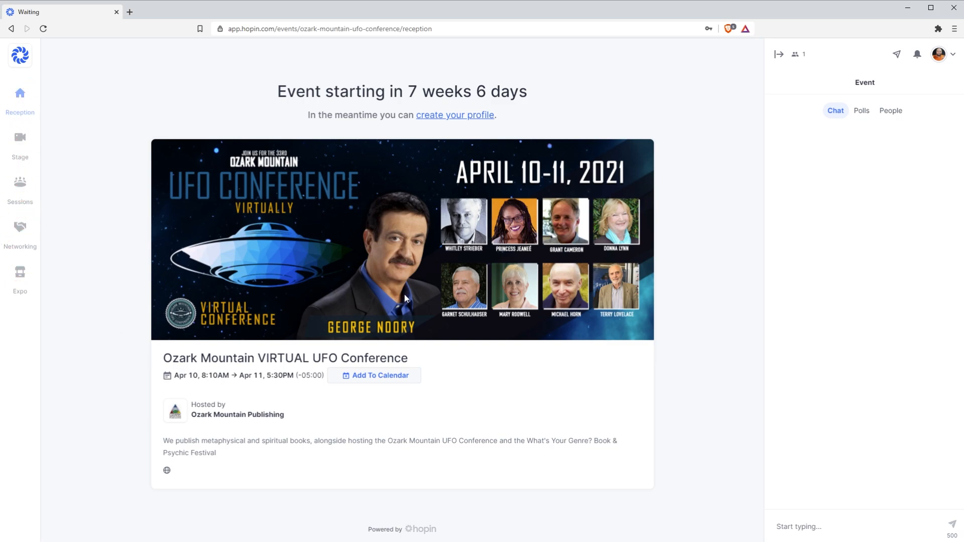
mouse_move(462, 117)
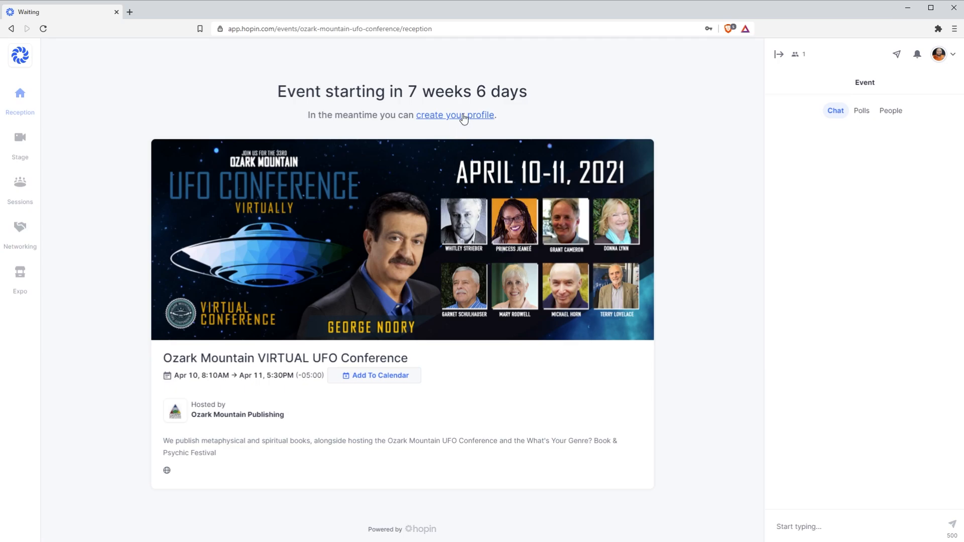
View the pre-filled profile update form and dismiss it without saving
left_click(455, 115)
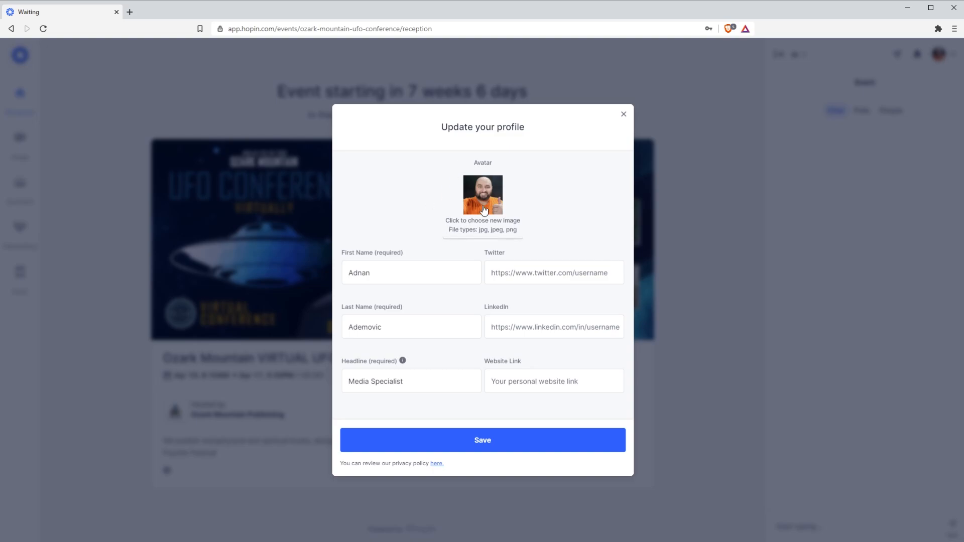
mouse_move(371, 310)
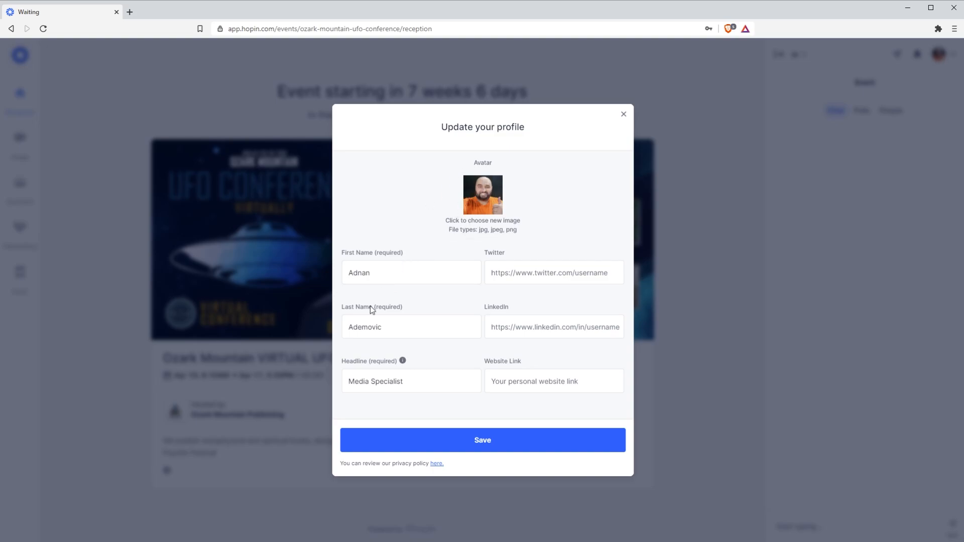
mouse_move(433, 192)
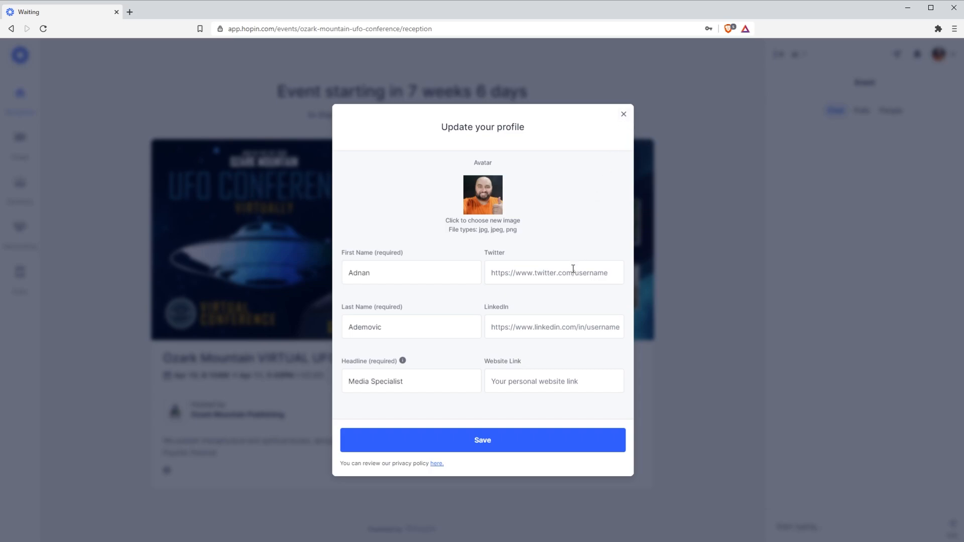
mouse_move(583, 258)
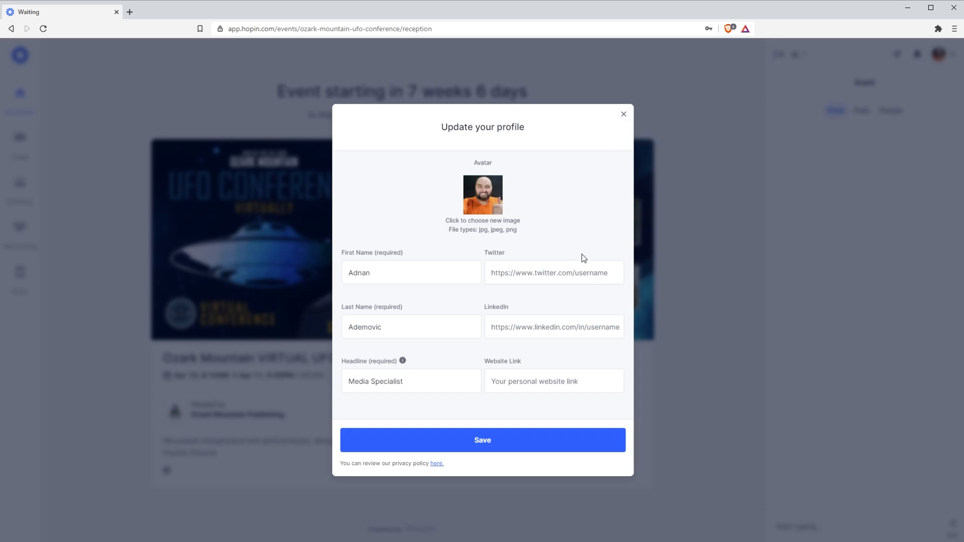
mouse_move(623, 117)
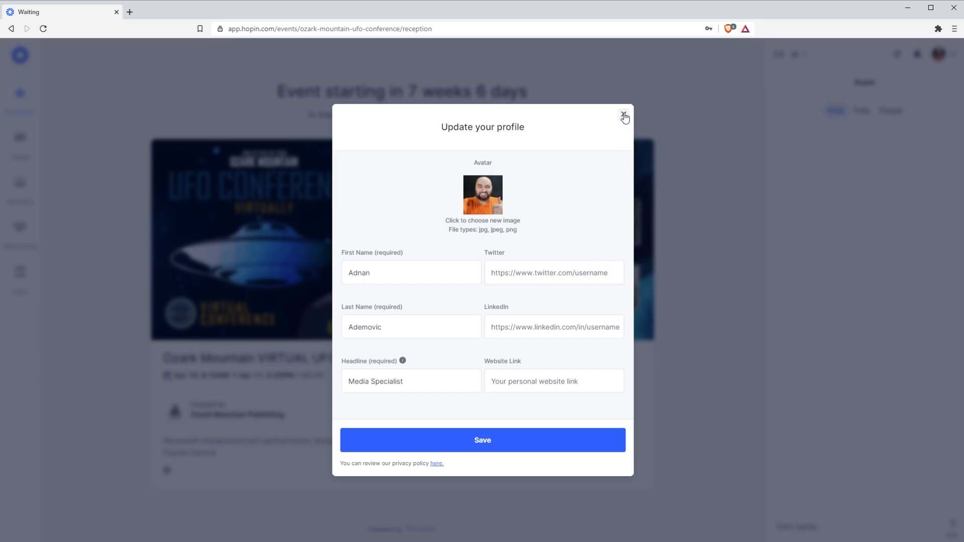
left_click(624, 117)
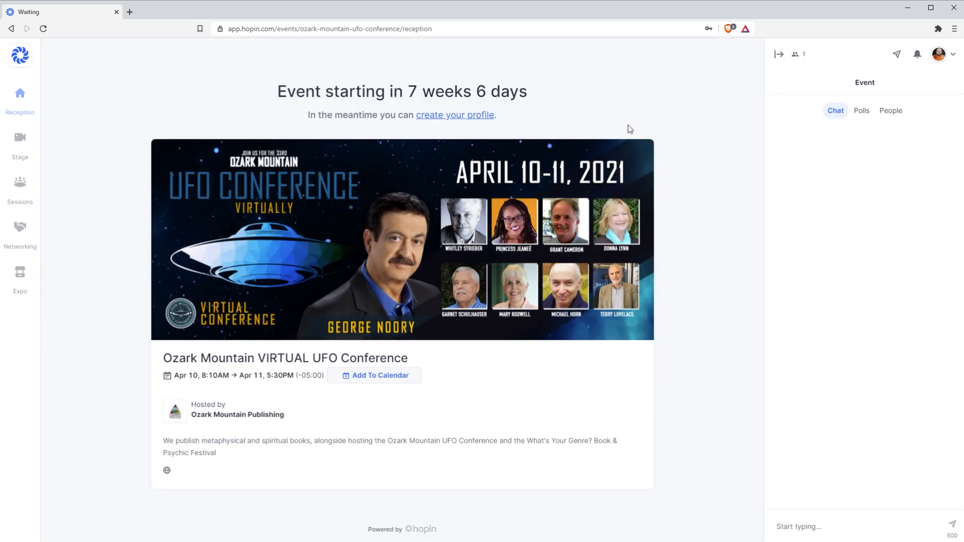
mouse_move(682, 322)
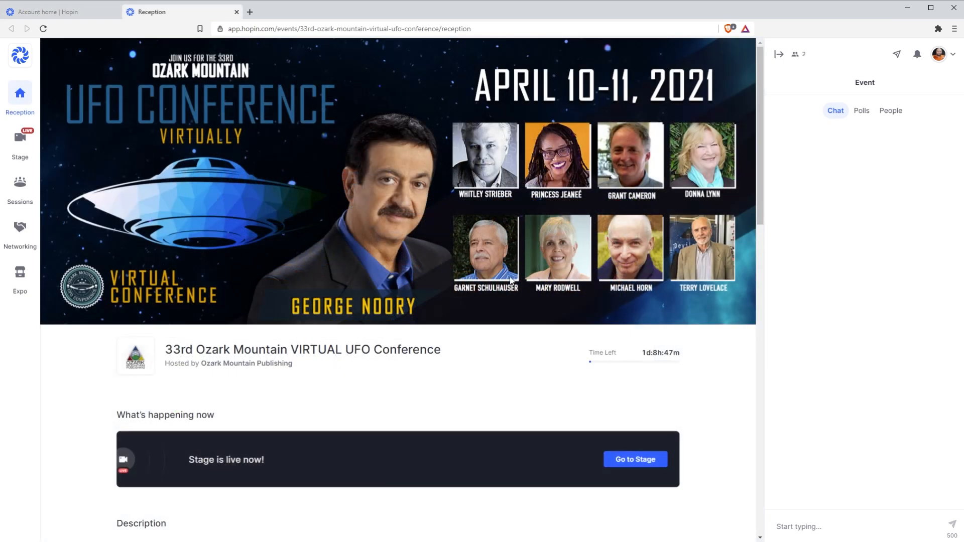
mouse_move(378, 395)
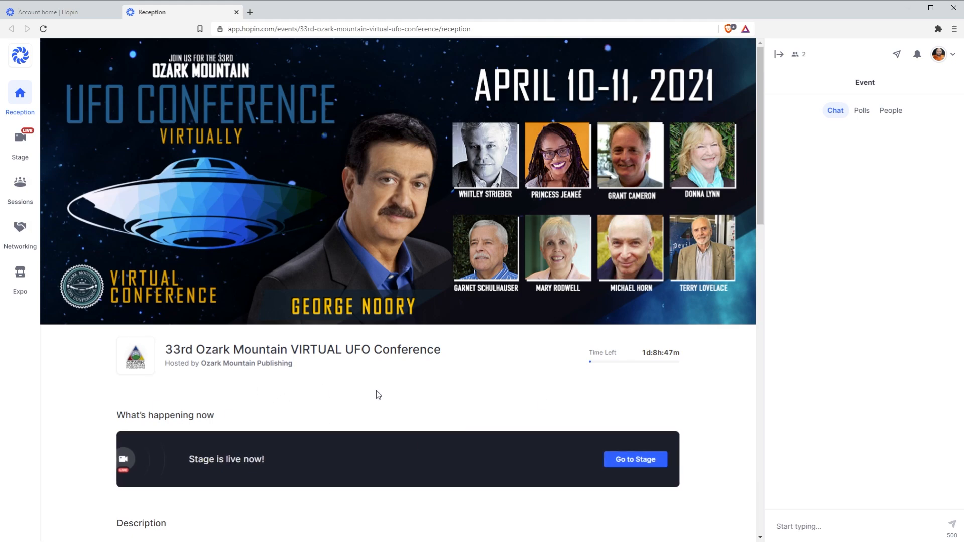
mouse_move(79, 414)
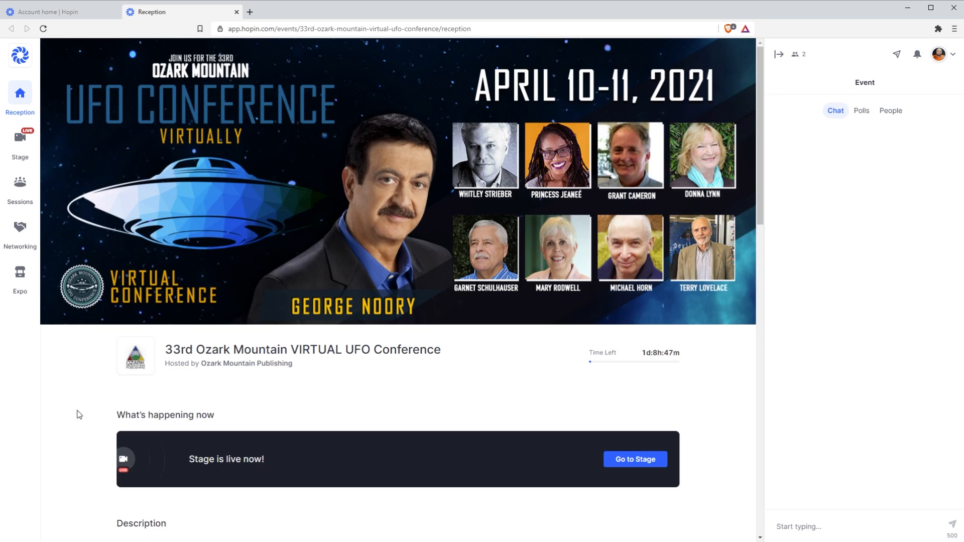
mouse_move(87, 411)
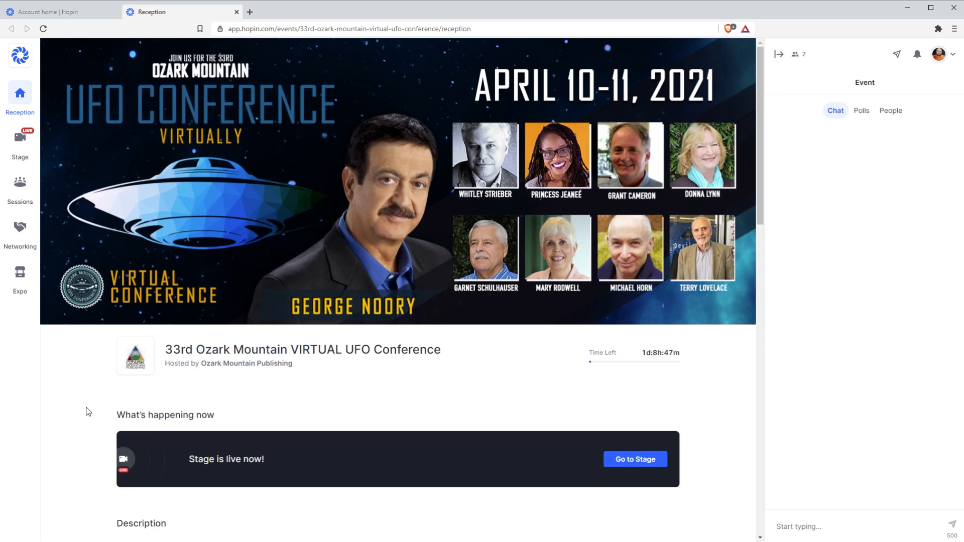
mouse_move(71, 405)
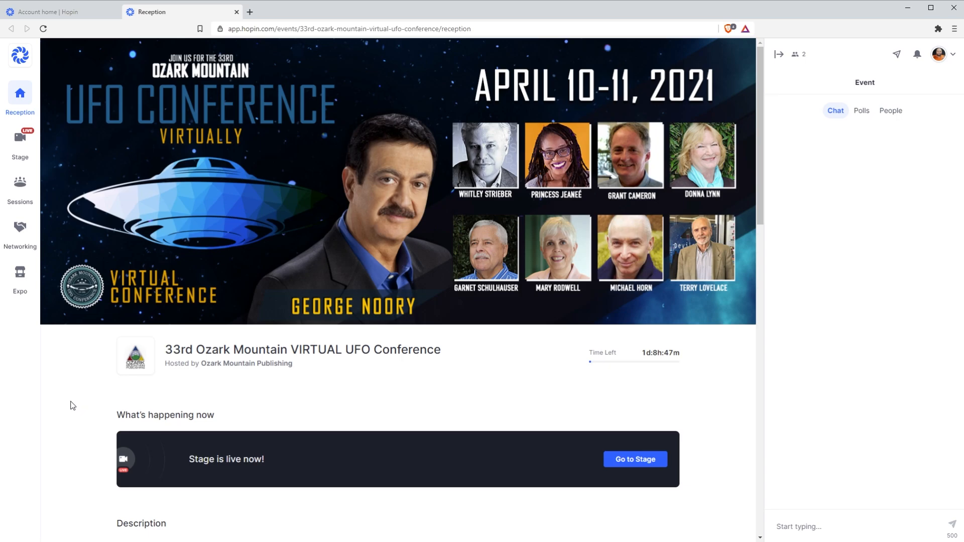
Scroll the live Reception page past the description and disclaimer to the sponsors
scroll("down", 3)
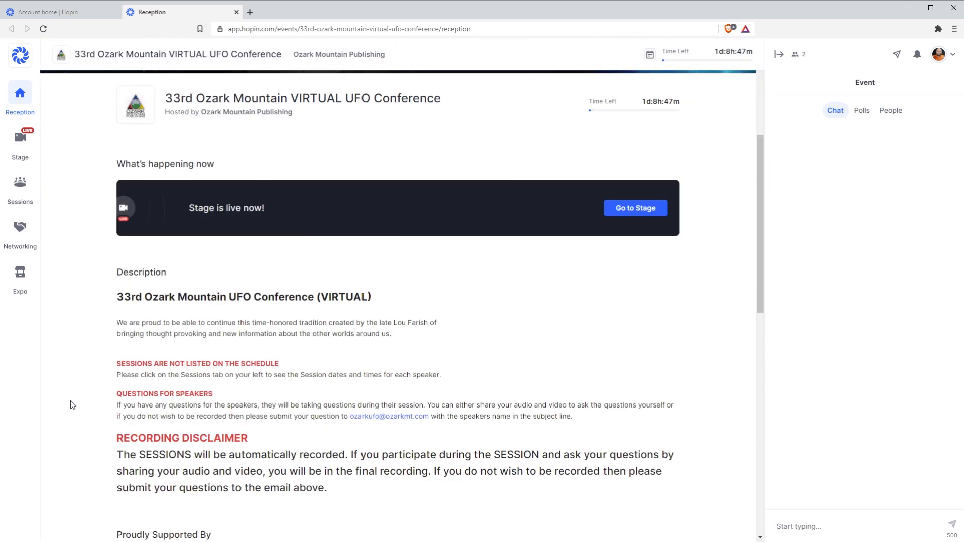
scroll("down", 3)
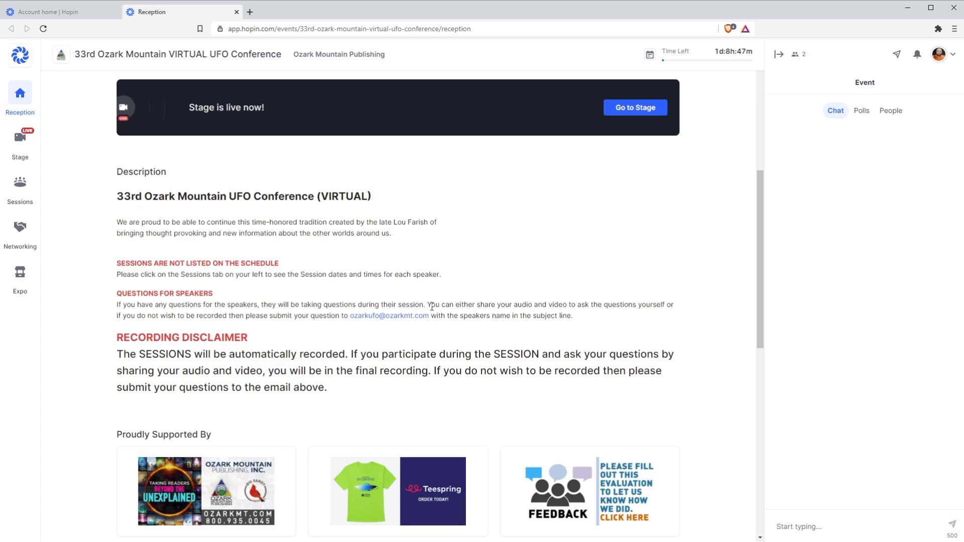
scroll("down", 3)
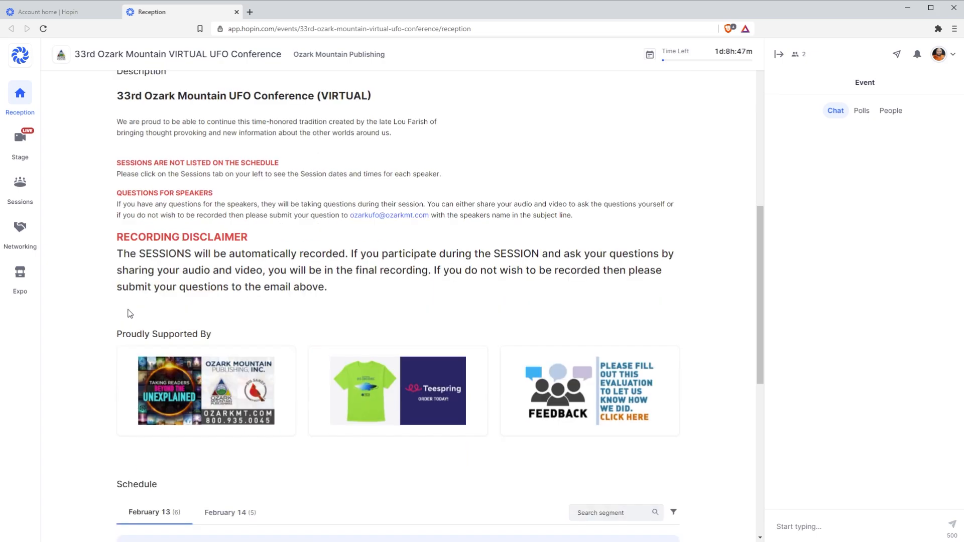
scroll("down", 3)
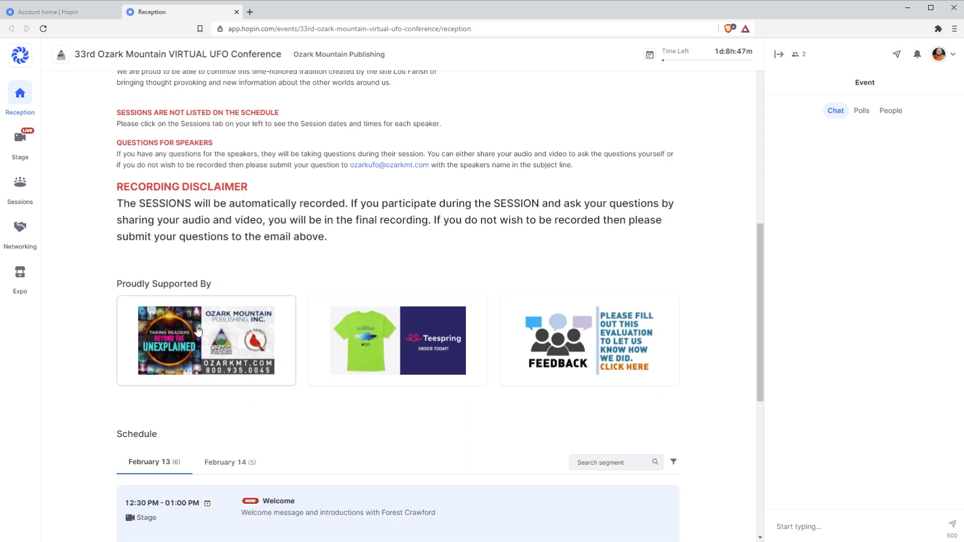
mouse_move(215, 408)
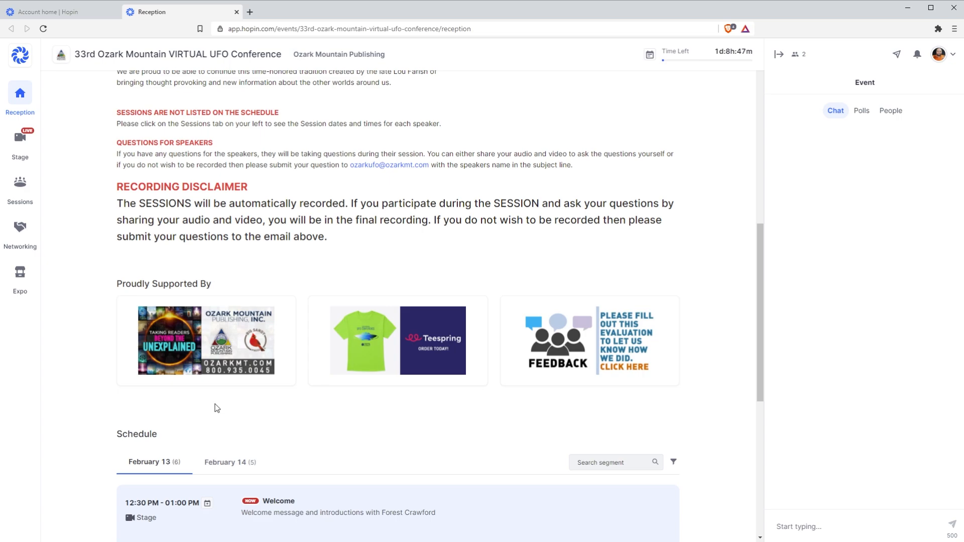
mouse_move(380, 382)
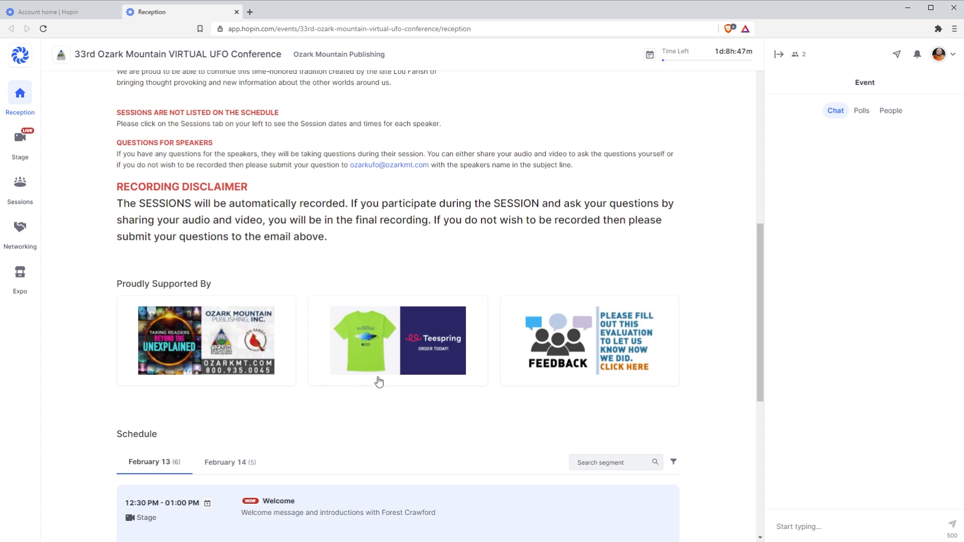
mouse_move(397, 348)
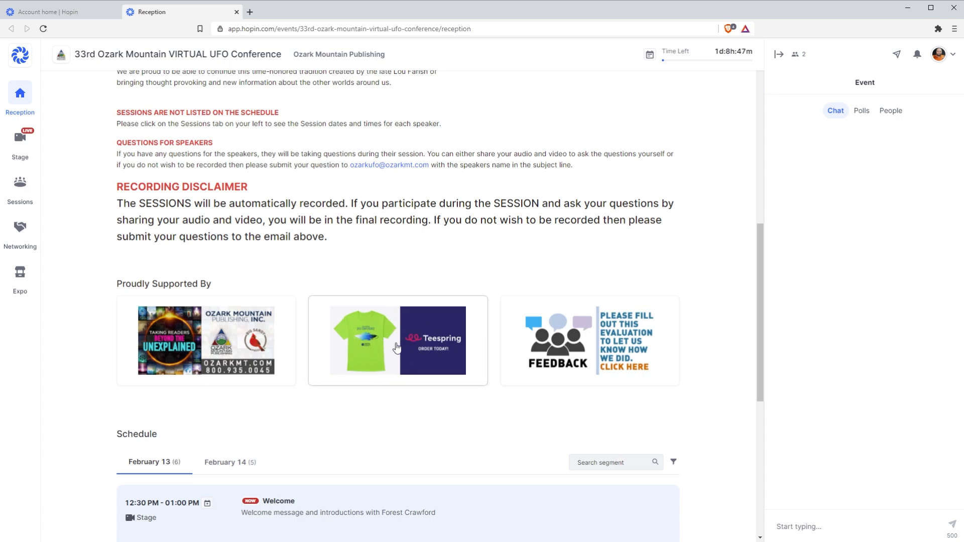
mouse_move(403, 403)
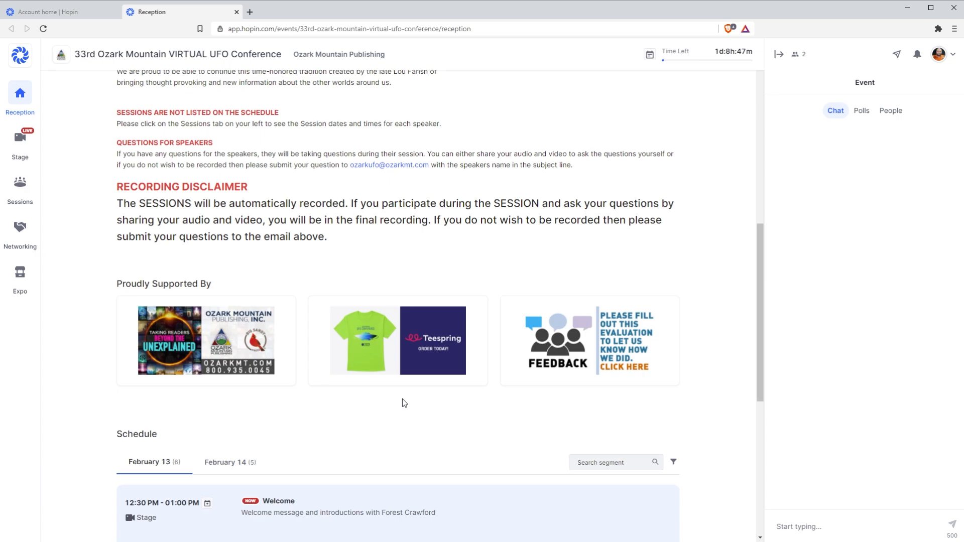
mouse_move(447, 423)
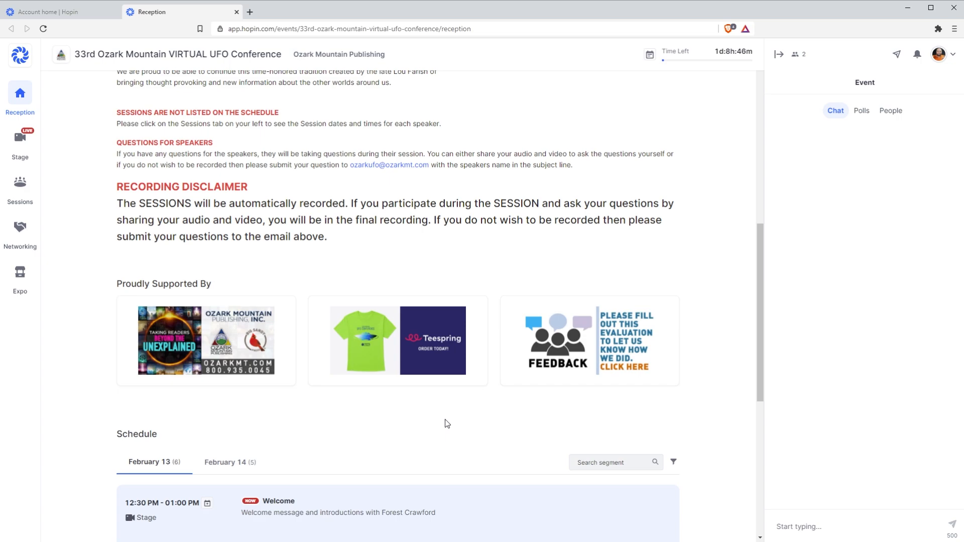
Scroll down to the February 13 schedule of six stage sessions
scroll("down", 3)
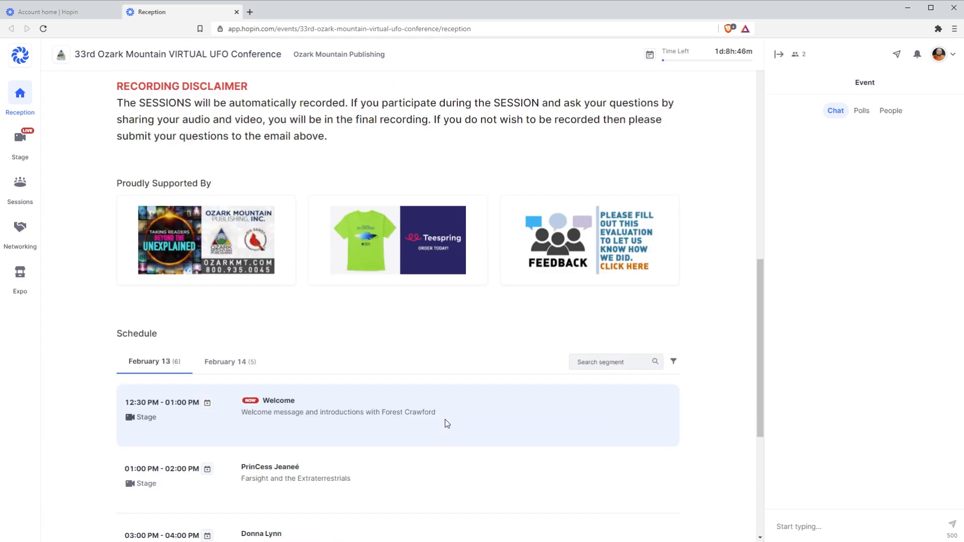
scroll("down", 3)
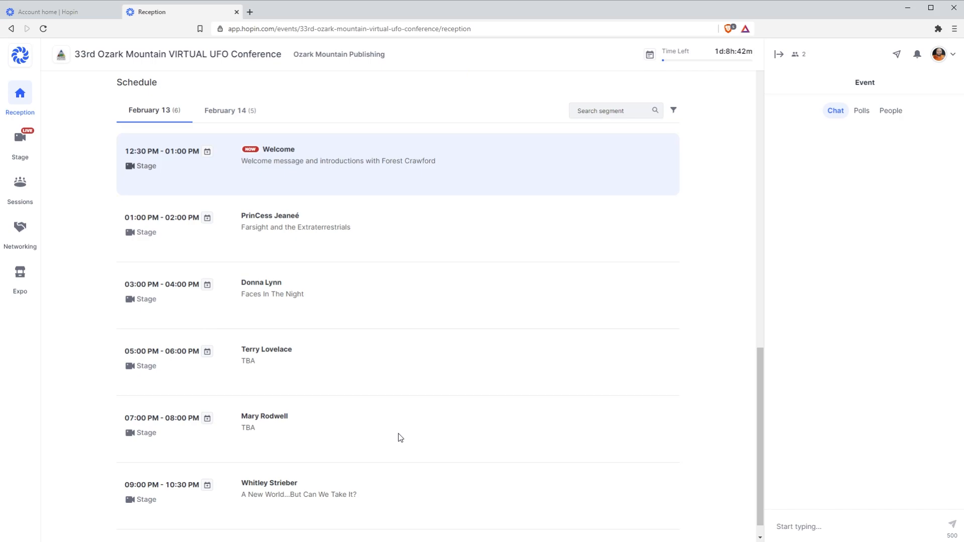
mouse_move(20, 277)
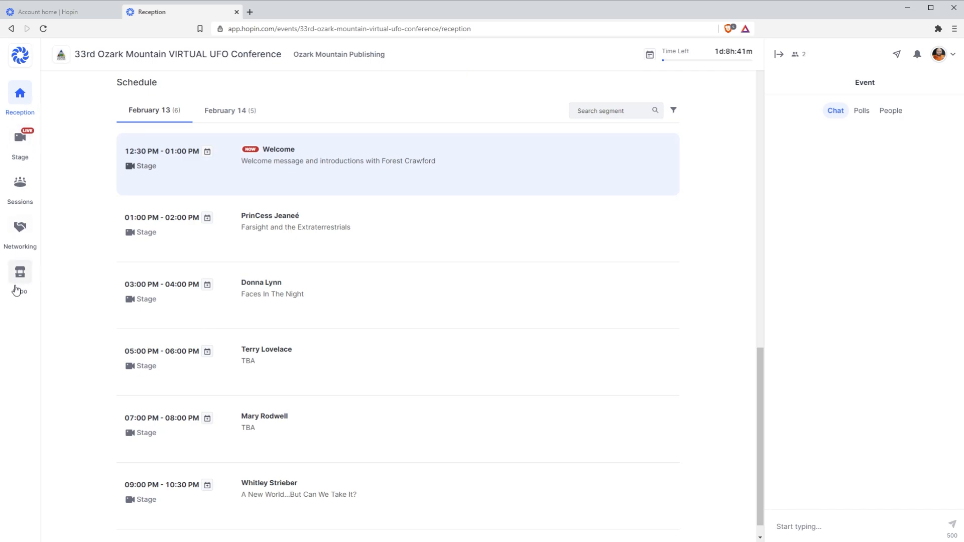
mouse_move(20, 137)
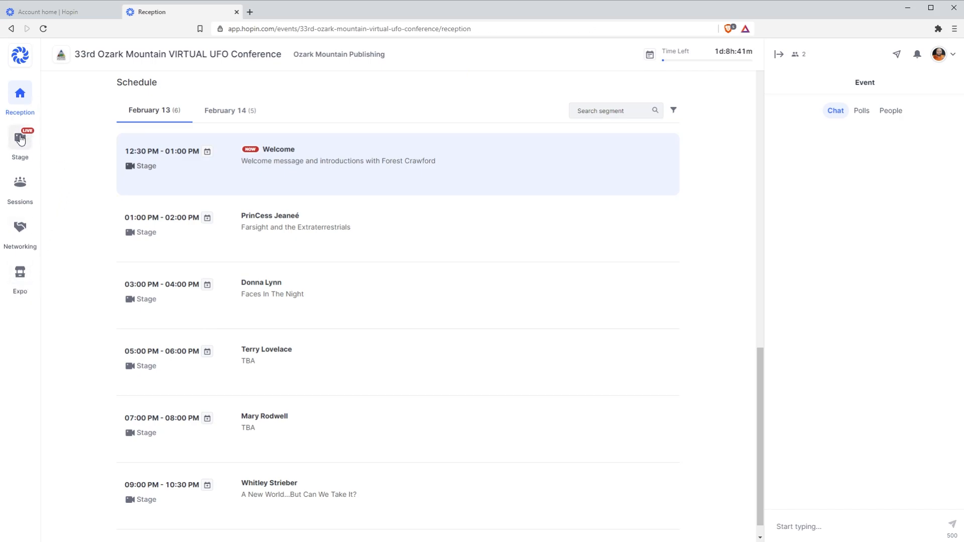
Go to the live Stage from the left sidebar
left_click(20, 142)
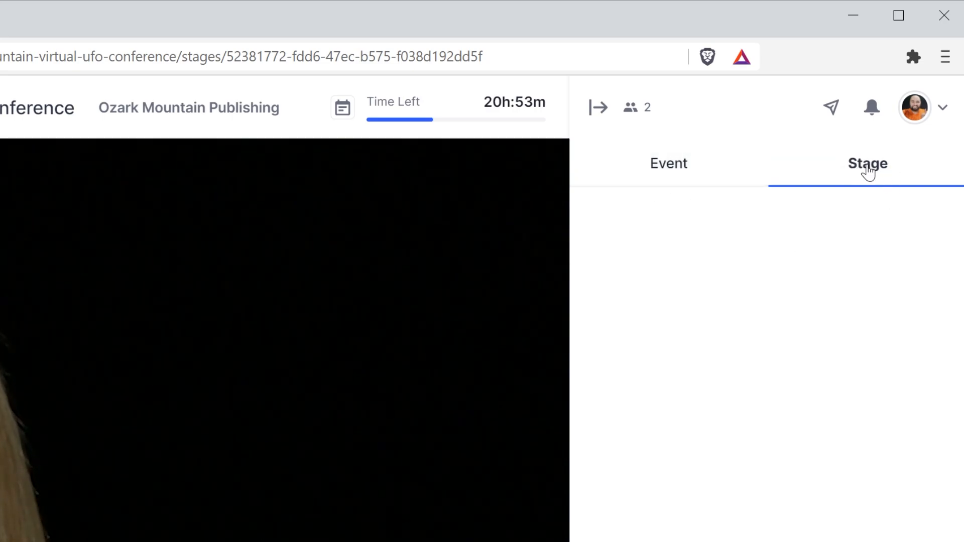
mouse_move(669, 364)
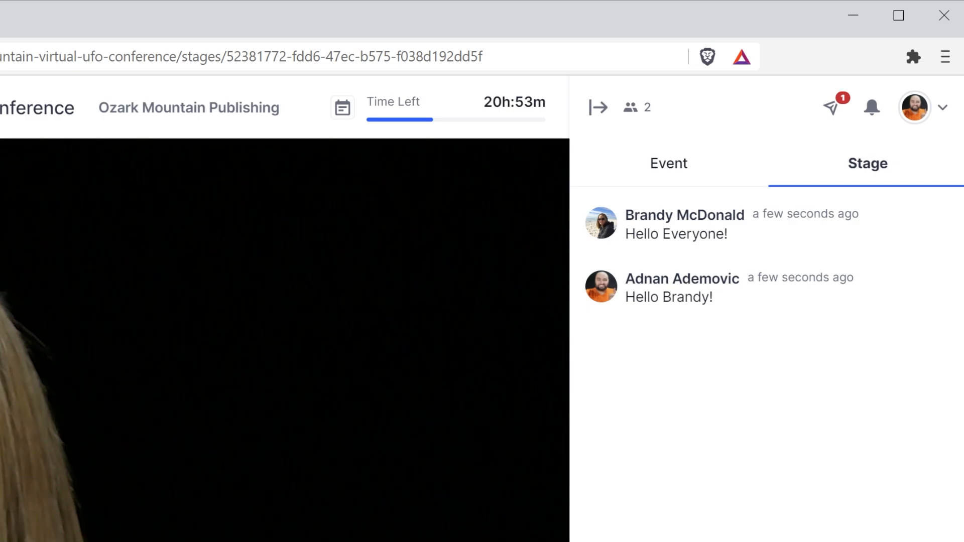
mouse_move(684, 220)
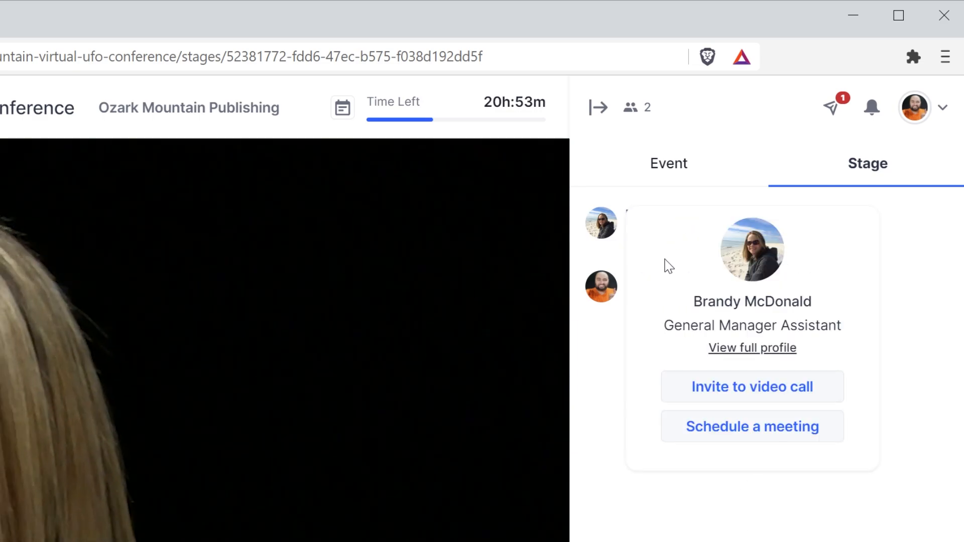
mouse_move(752, 387)
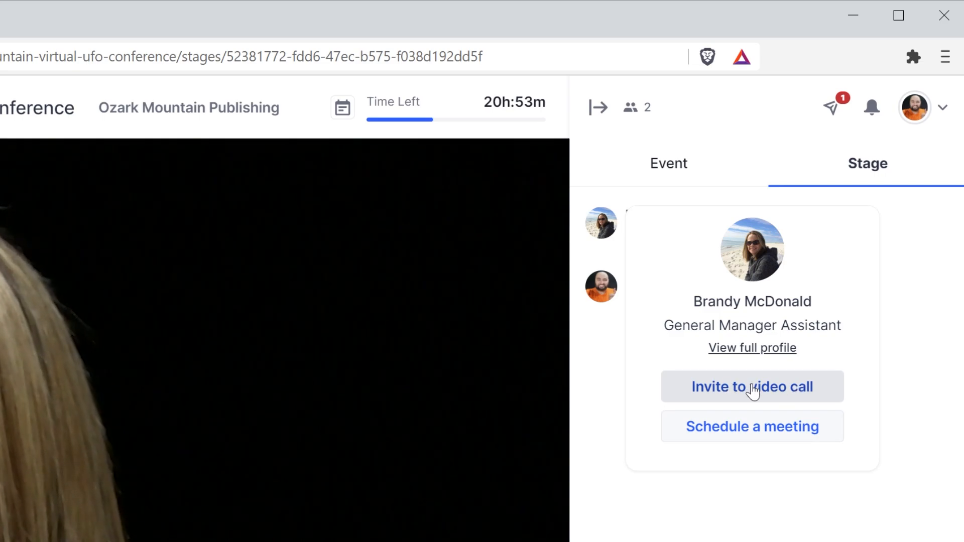
mouse_move(795, 437)
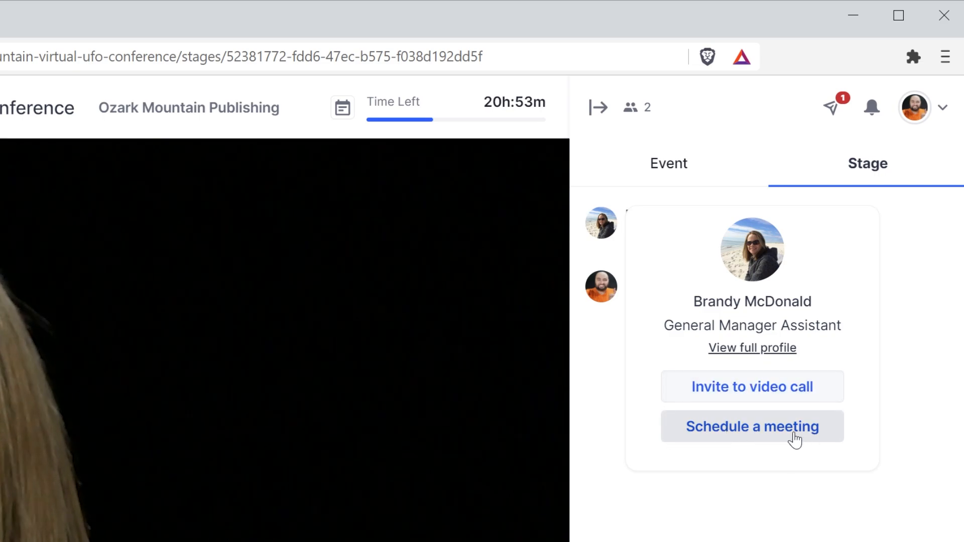
mouse_move(875, 498)
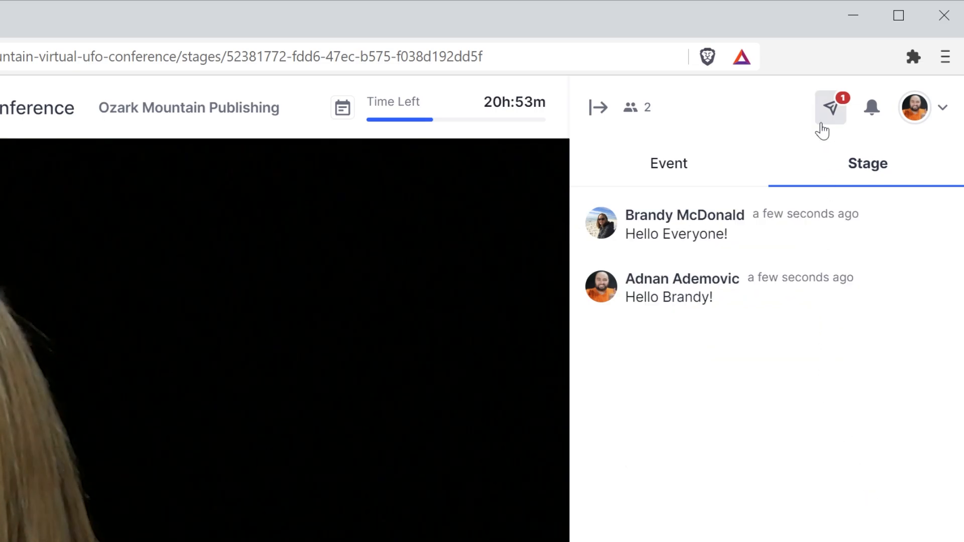
mouse_move(834, 111)
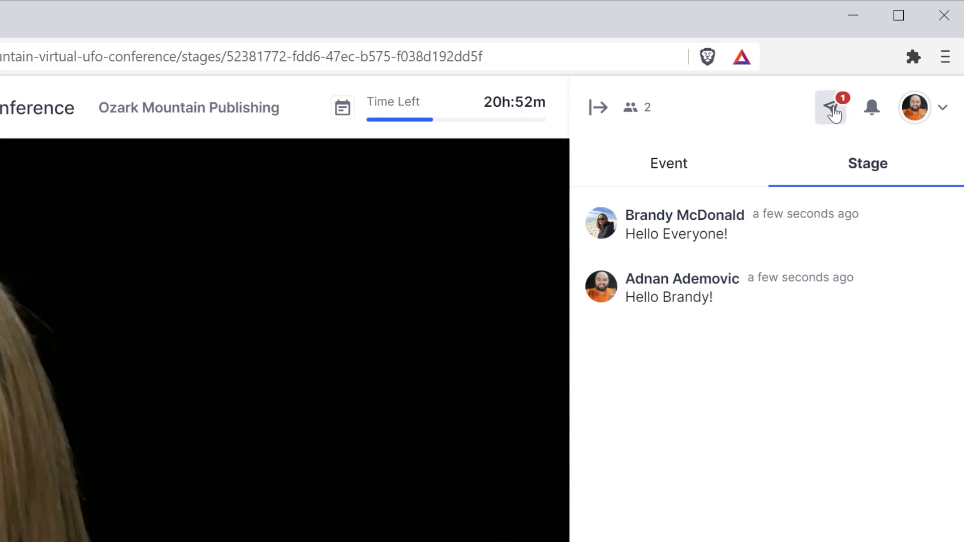
Open Brandy's direct-message invitation and follow its link into the private session room
left_click(829, 107)
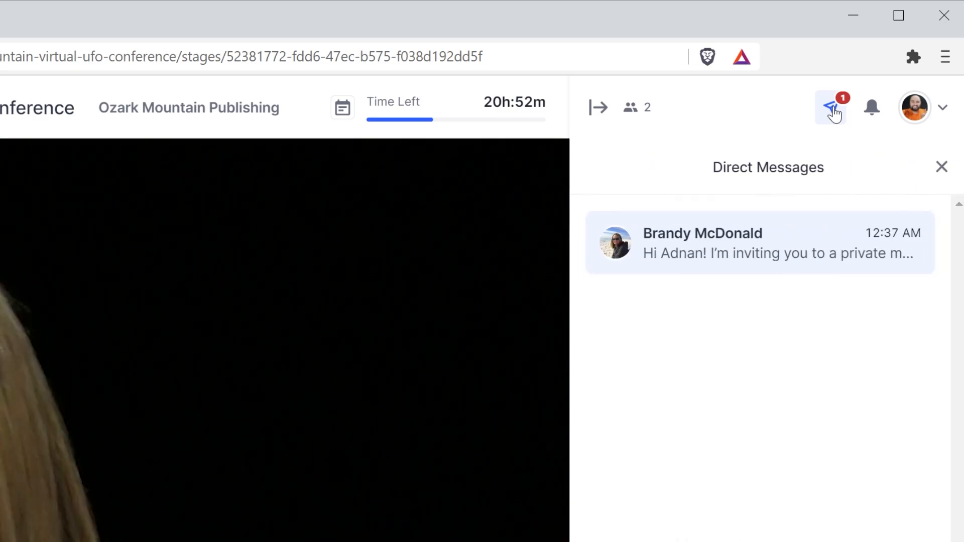
mouse_move(744, 243)
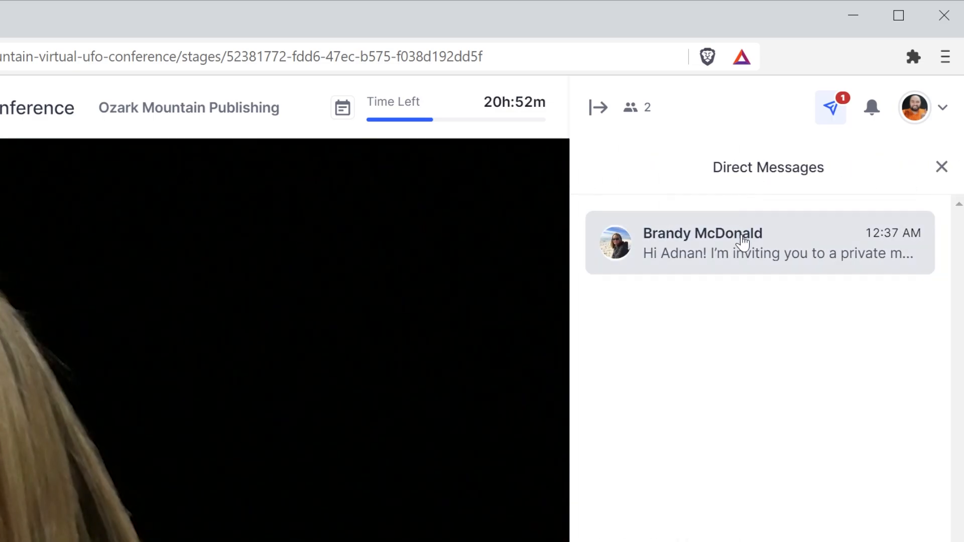
left_click(737, 242)
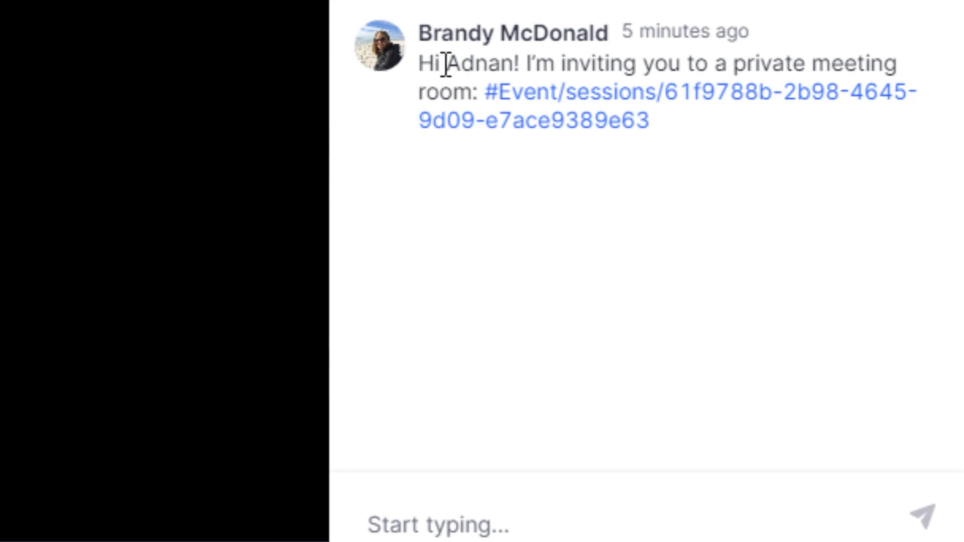
mouse_move(605, 108)
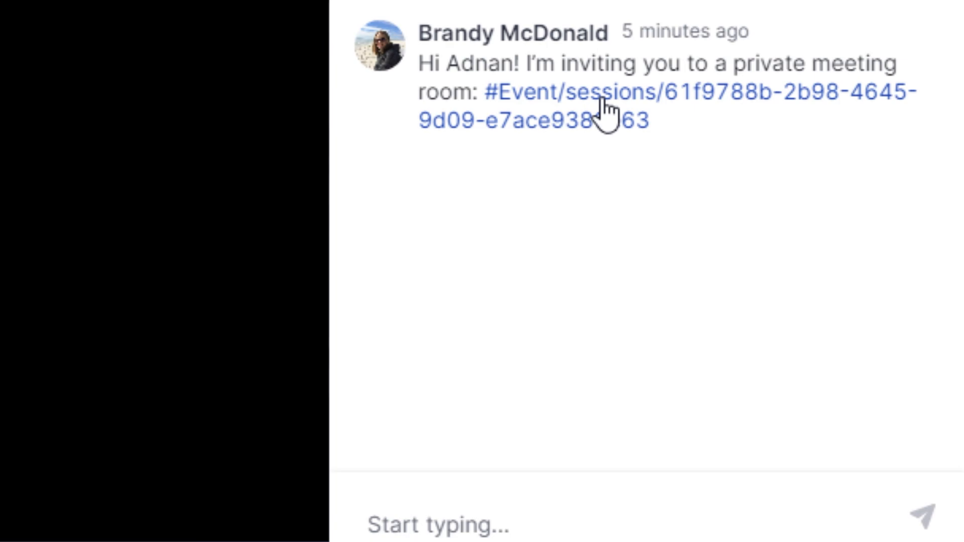
left_click(614, 92)
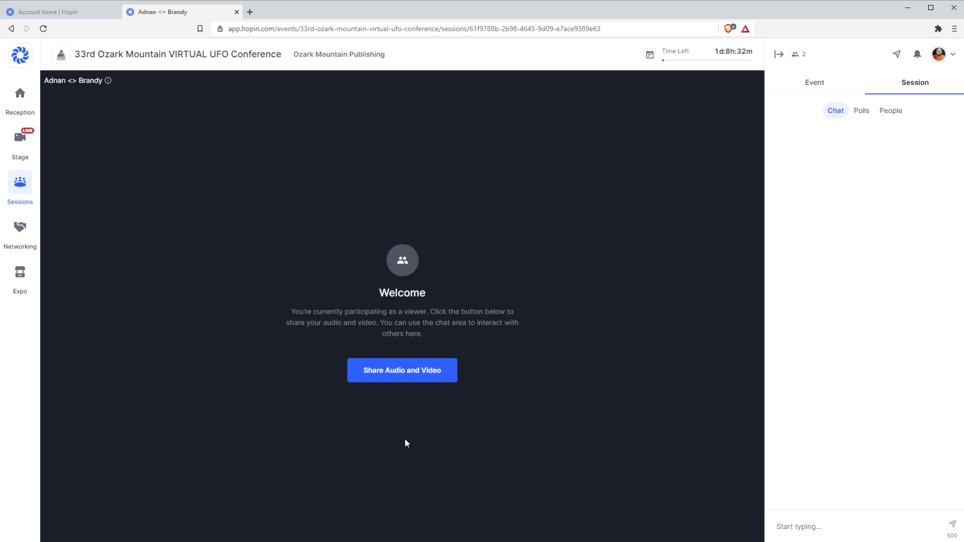
mouse_move(169, 157)
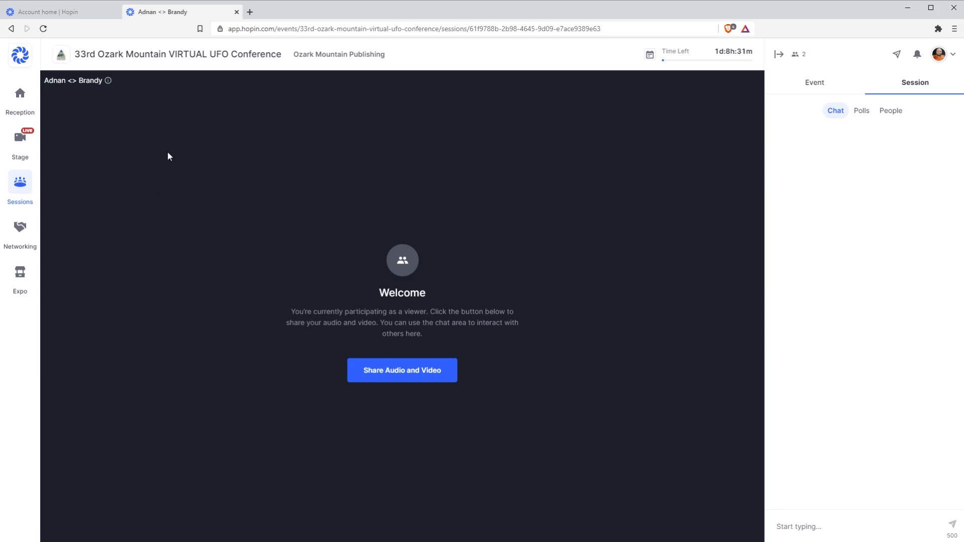
mouse_move(83, 85)
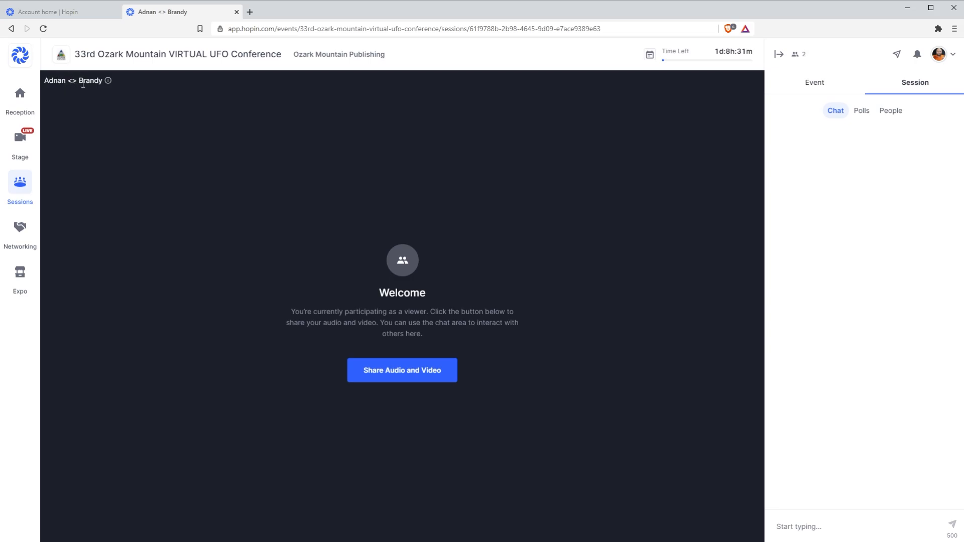
mouse_move(173, 251)
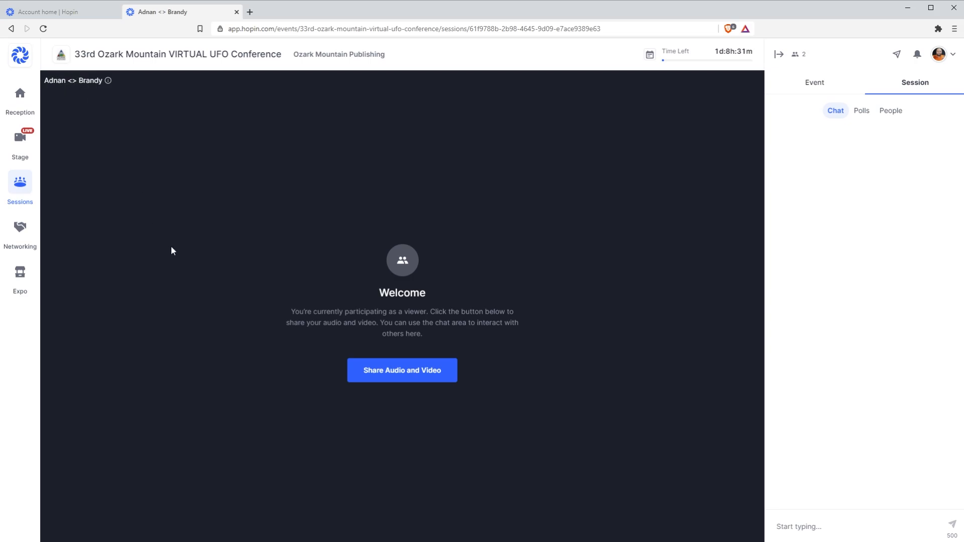
mouse_move(399, 407)
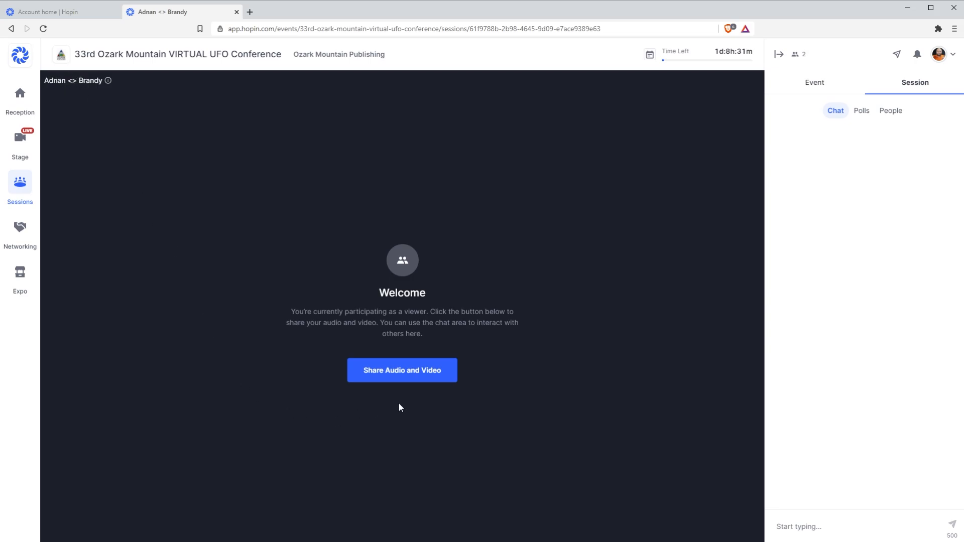
Start sharing audio and video in the private meeting room
left_click(402, 370)
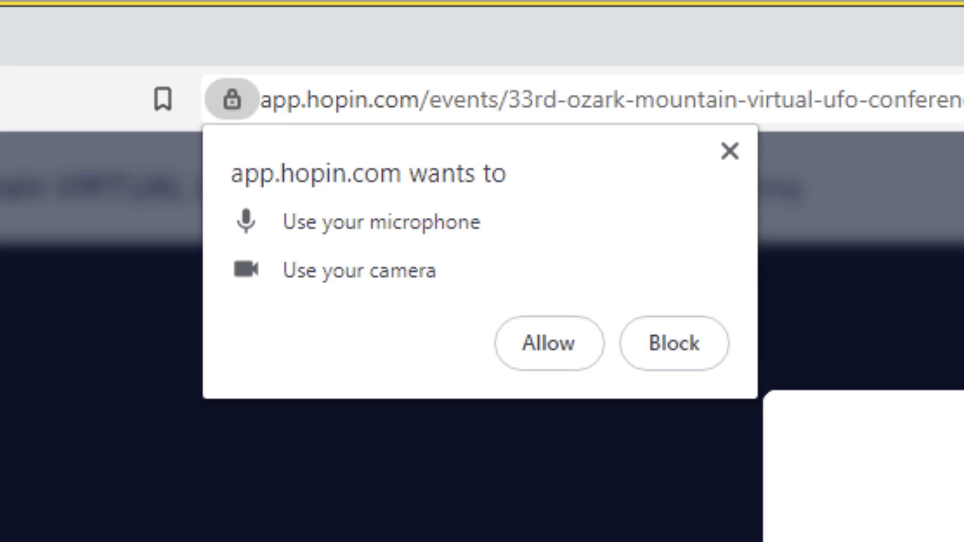
mouse_move(546, 343)
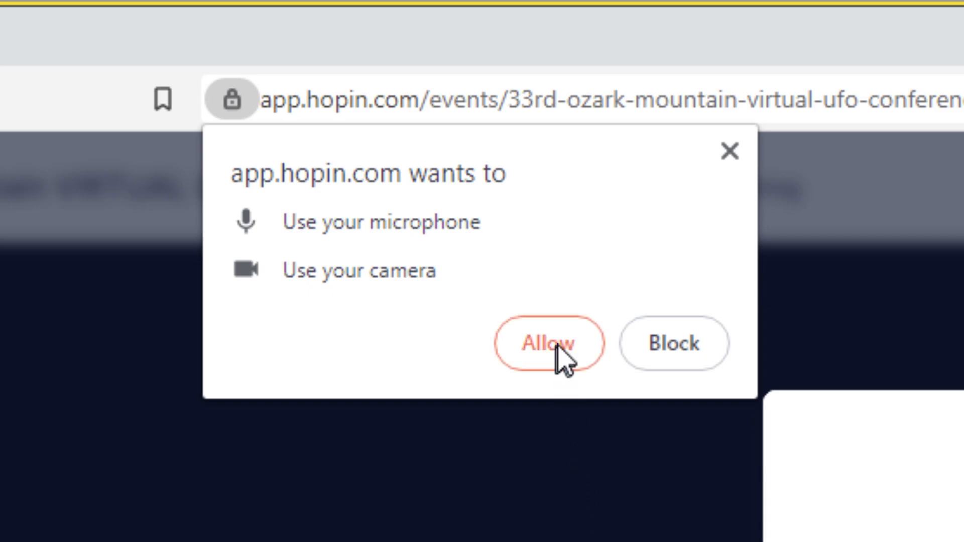
Allow camera and microphone access, apply the audio/video settings and join the meeting room on video
left_click(549, 343)
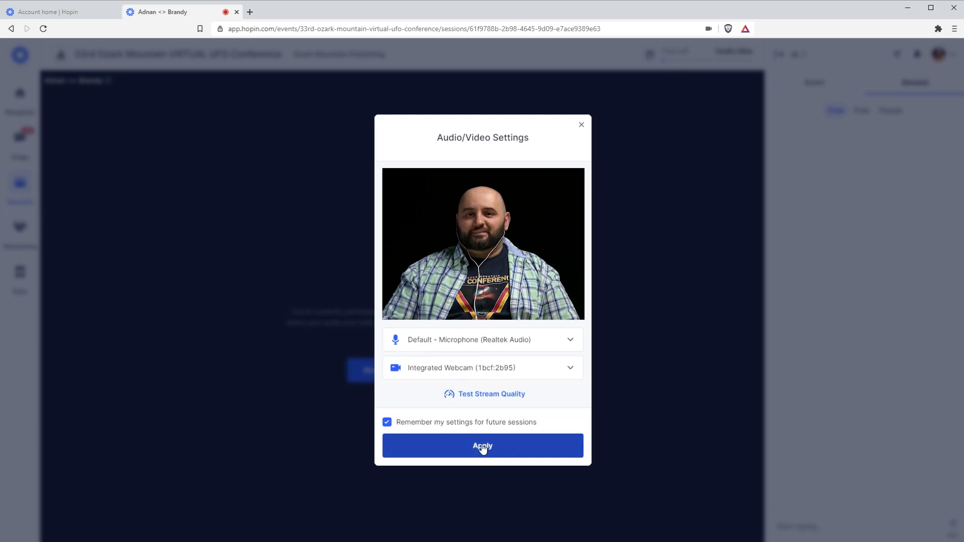
left_click(482, 446)
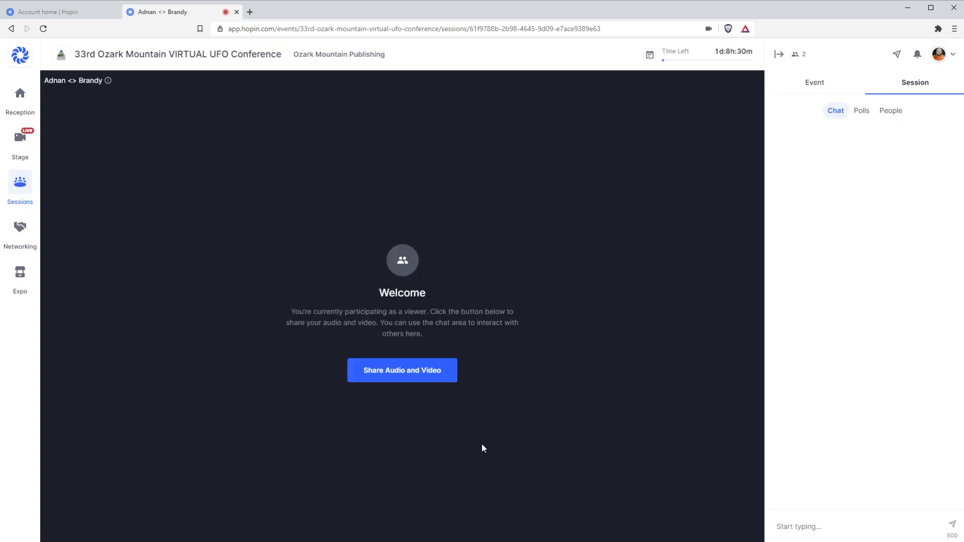
left_click(402, 370)
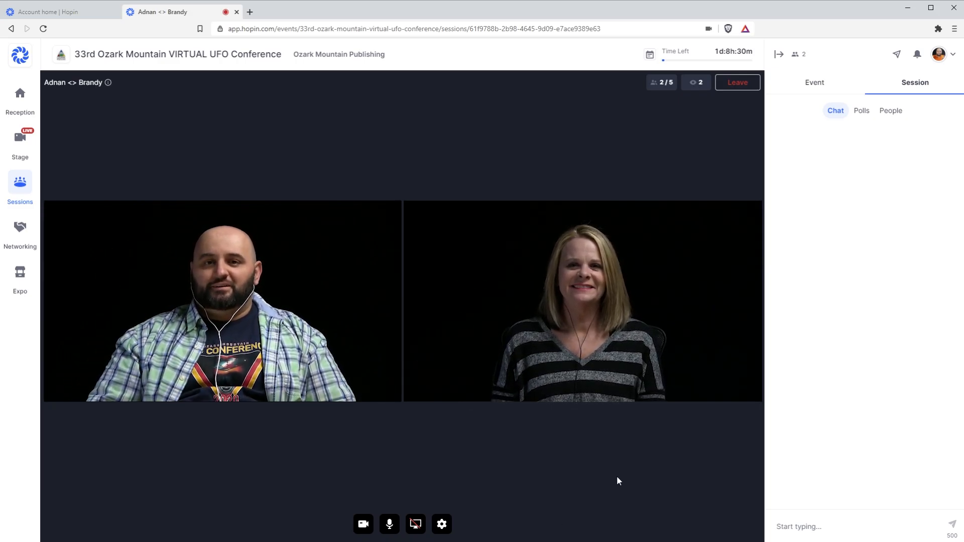
Leave the private meeting room and return to the live Stage broadcast
left_click(20, 142)
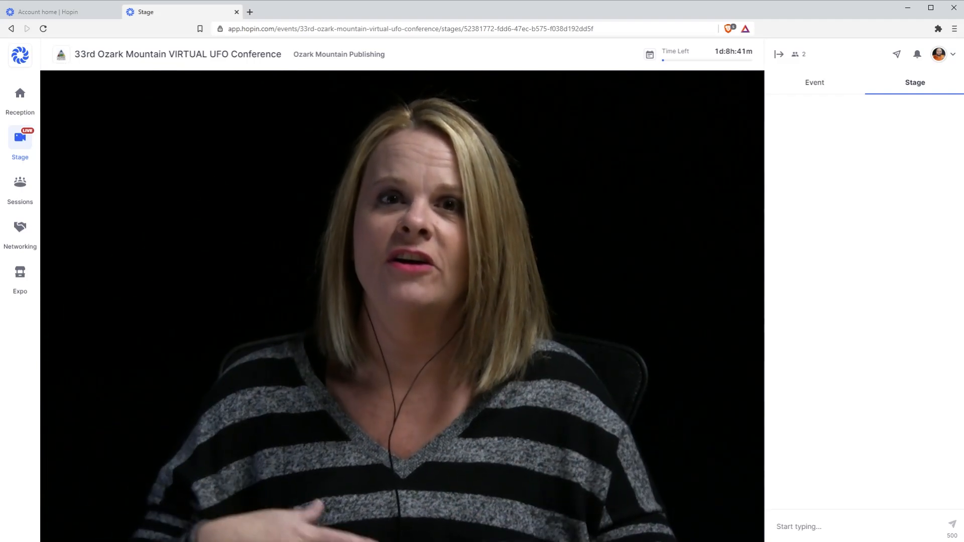
mouse_move(877, 366)
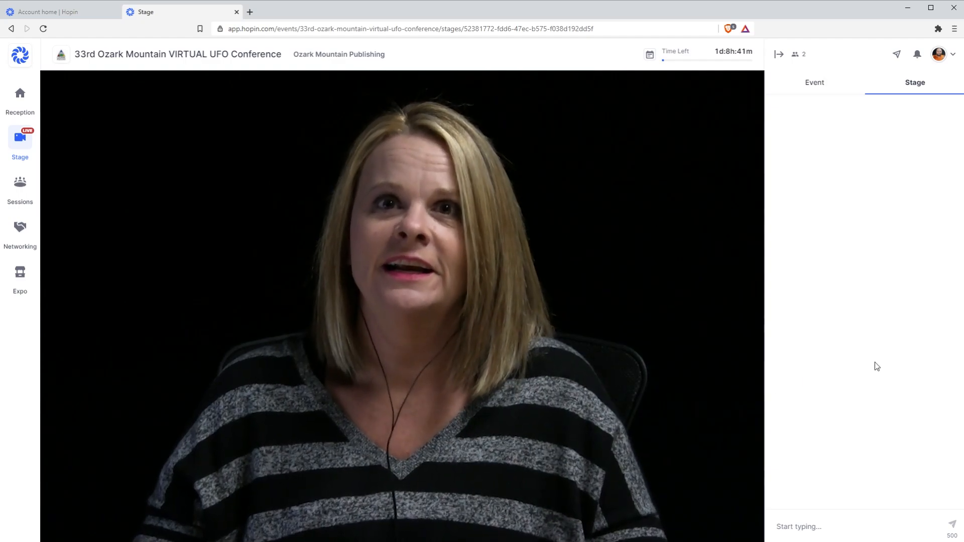
mouse_move(846, 377)
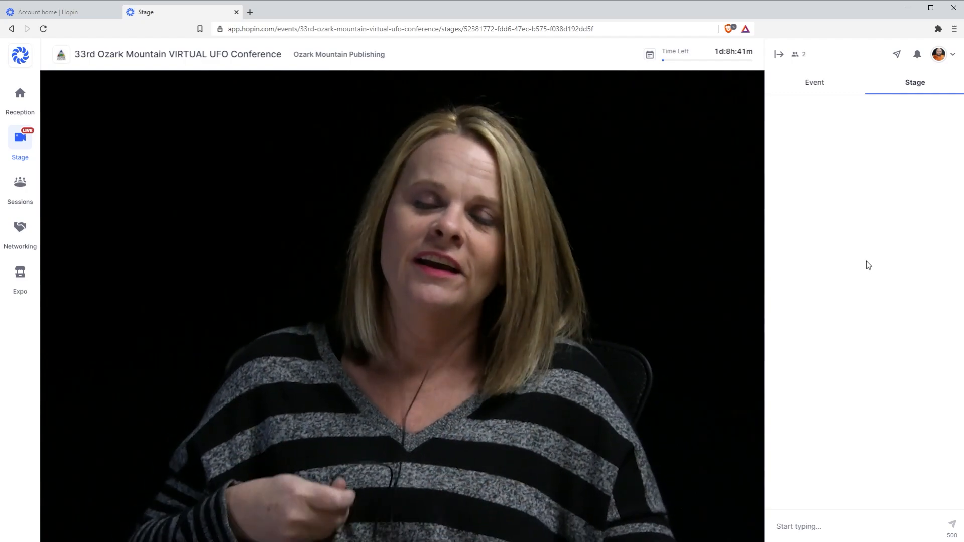
mouse_move(847, 295)
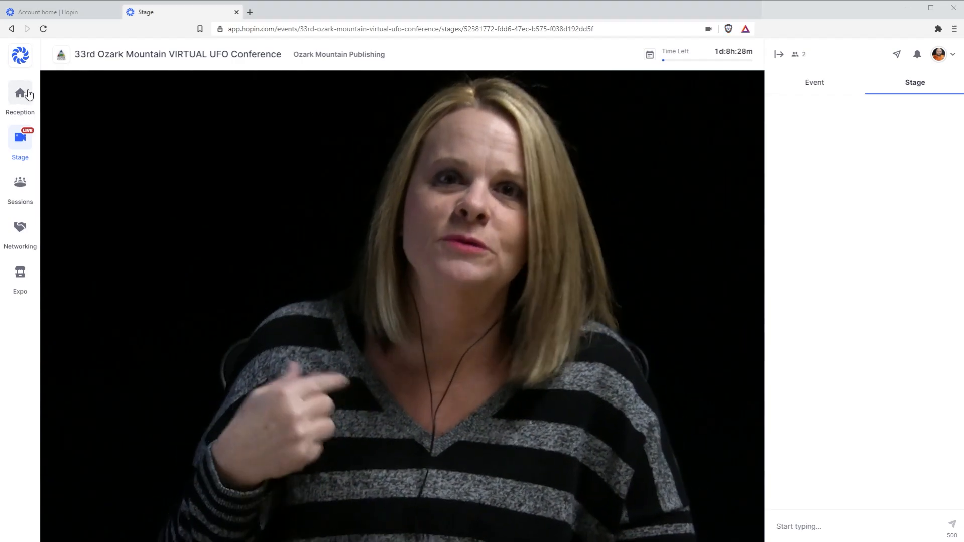
Return to the event Reception page showing the description and recording disclaimer
left_click(20, 98)
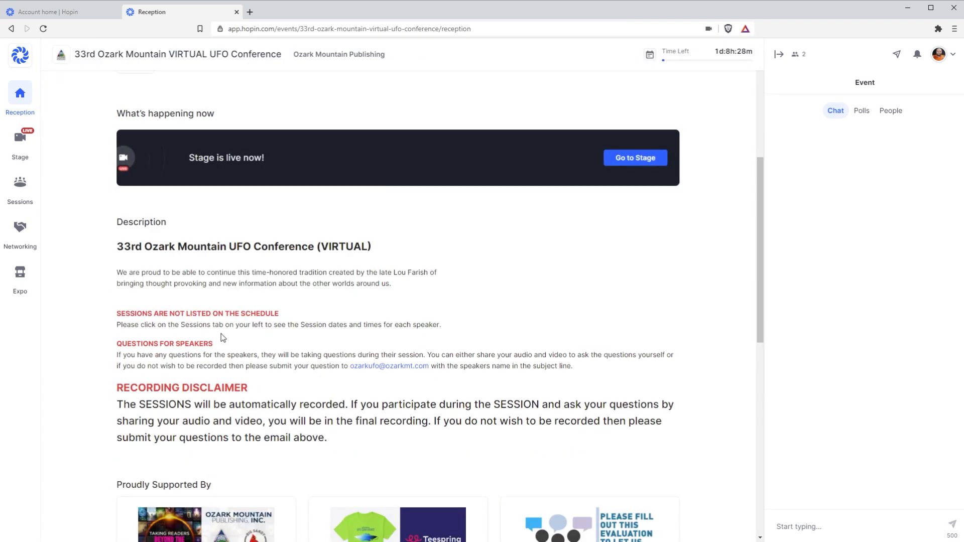
double_click(164, 343)
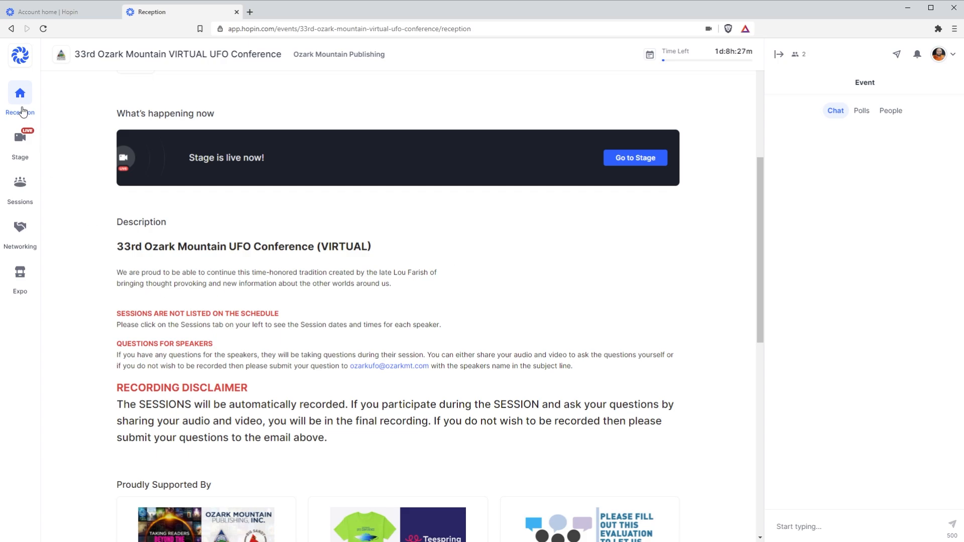
mouse_move(20, 186)
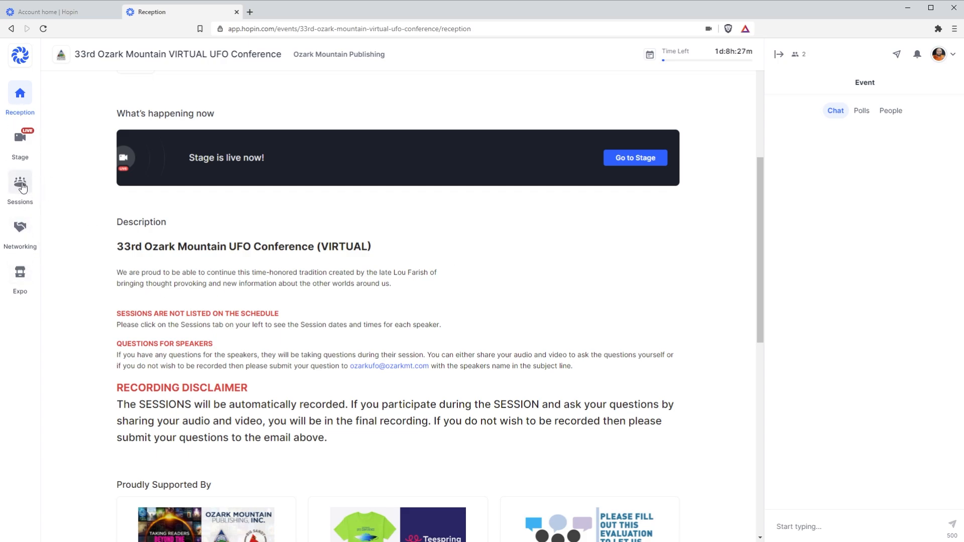
Browse the Sessions list of conference session cards
left_click(19, 186)
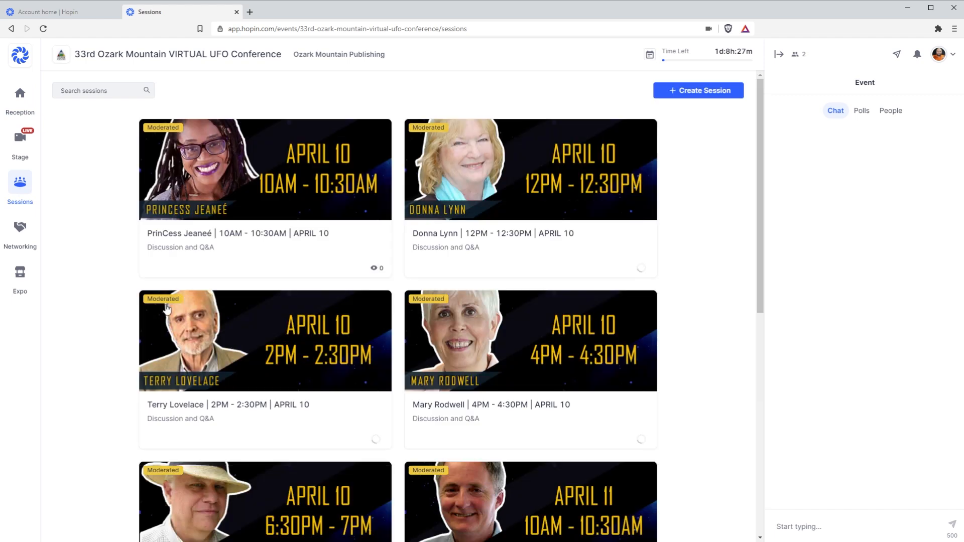
scroll("down", 3)
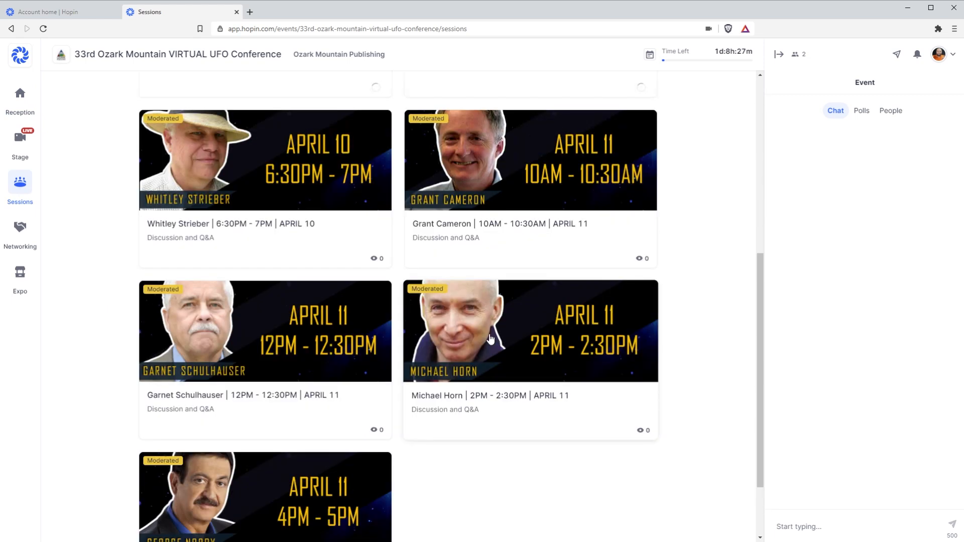
scroll("up", 3)
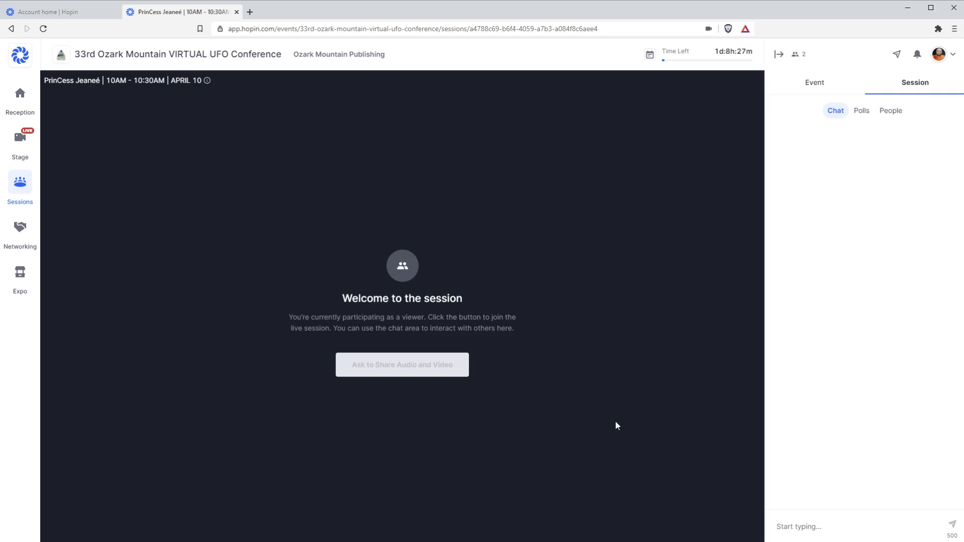
mouse_move(401, 364)
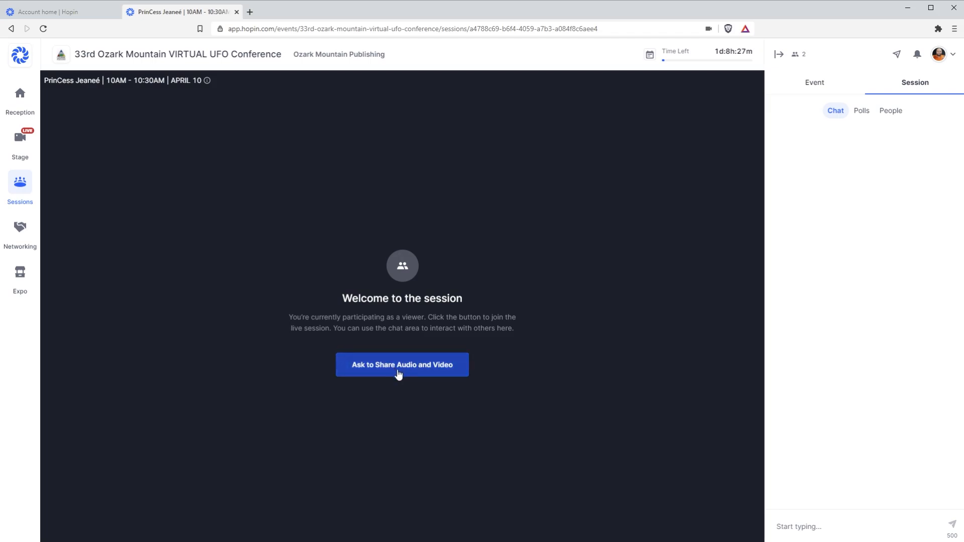
Ask to share audio and video so both presenters appear live in the 10AM session
left_click(402, 365)
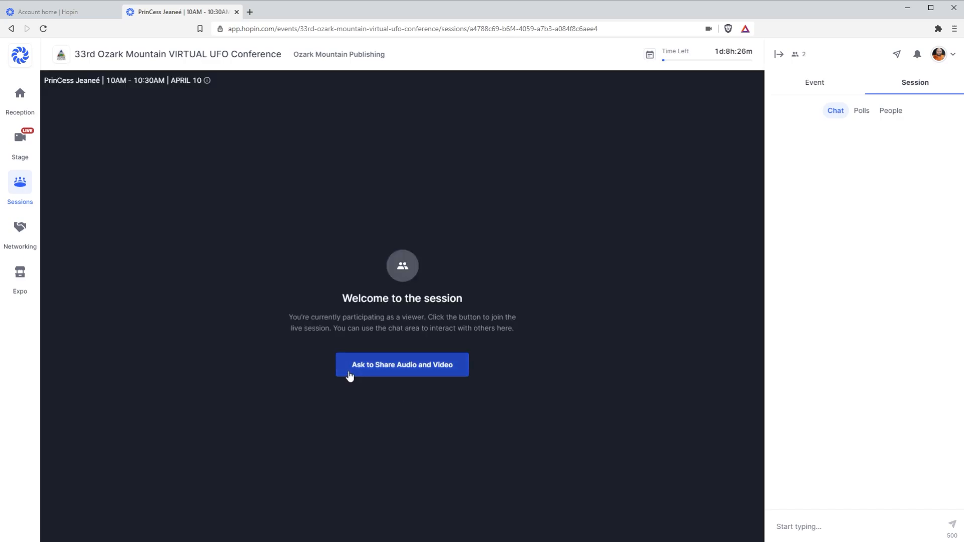
mouse_move(405, 435)
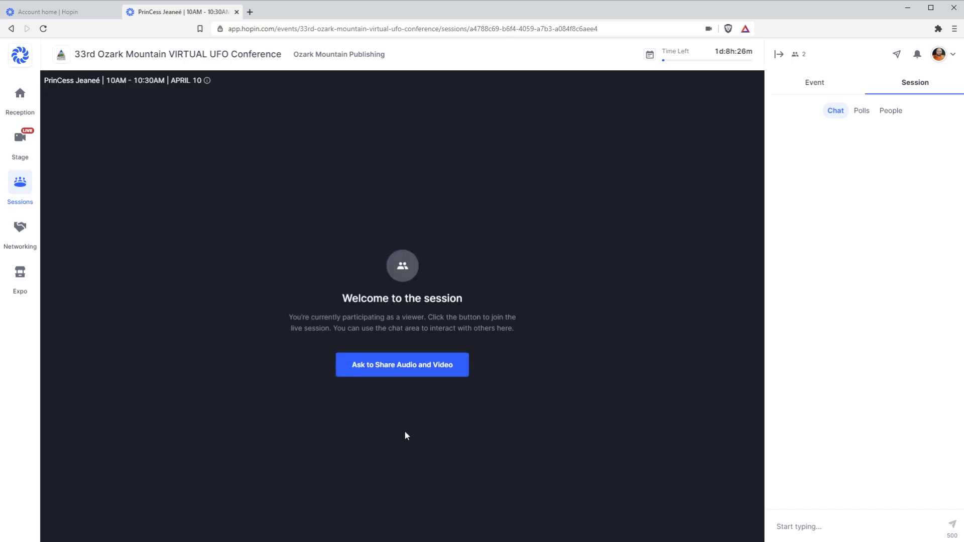
mouse_move(402, 364)
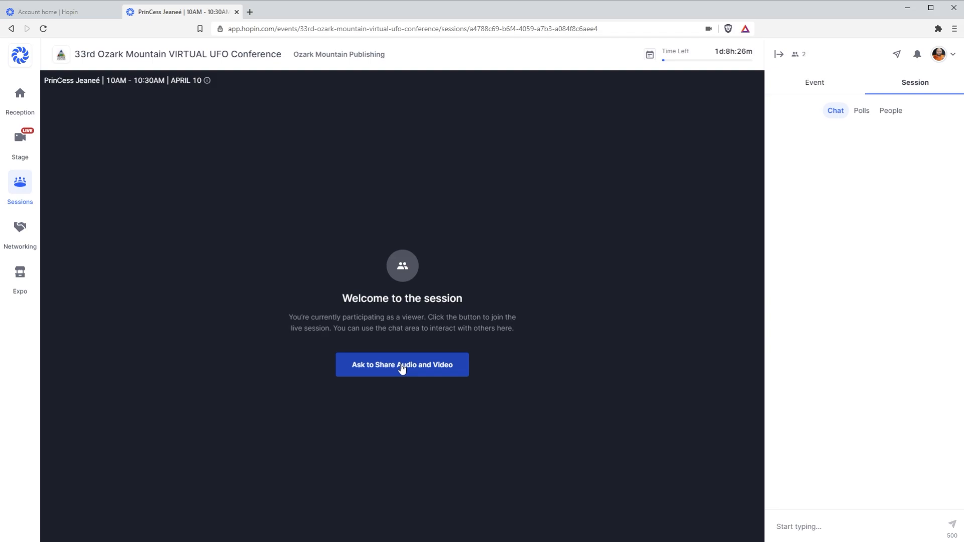
left_click(402, 365)
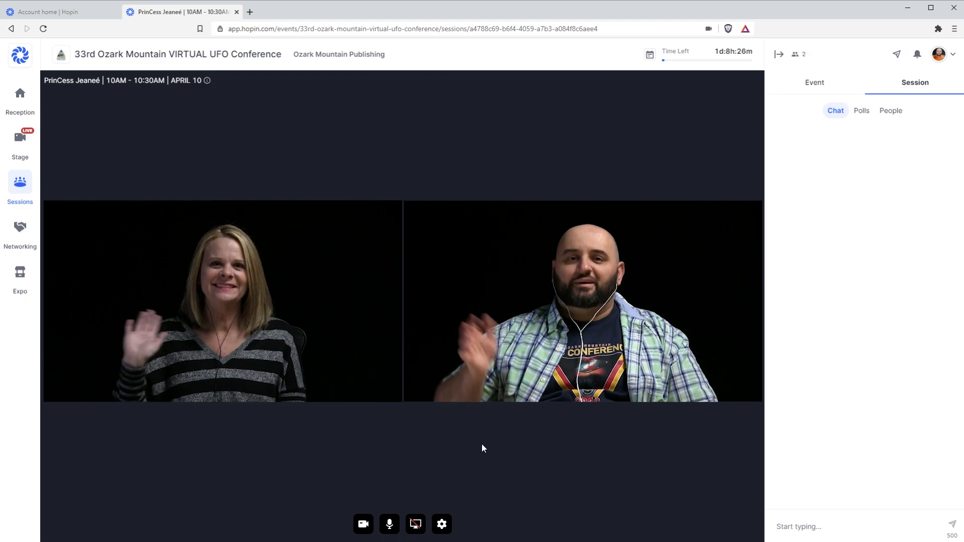
mouse_move(613, 480)
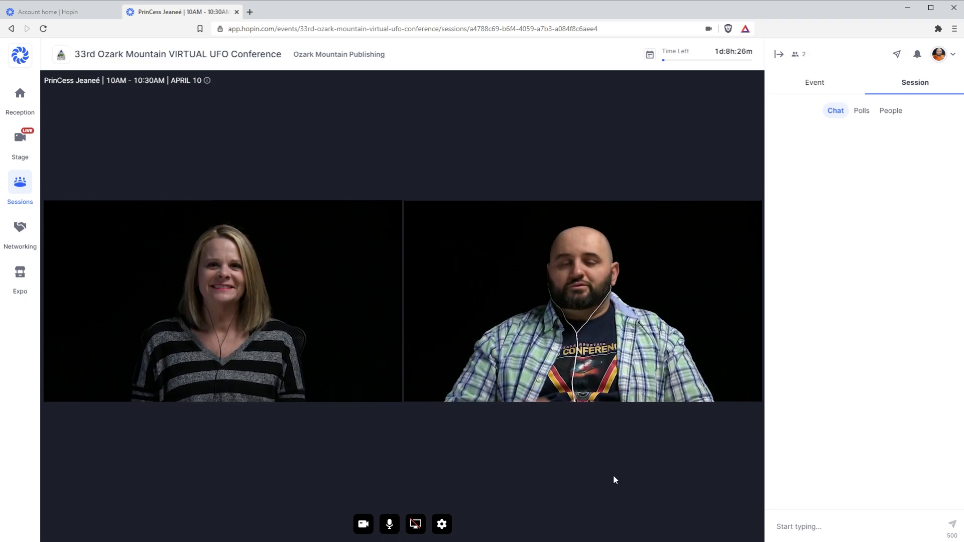
mouse_move(830, 436)
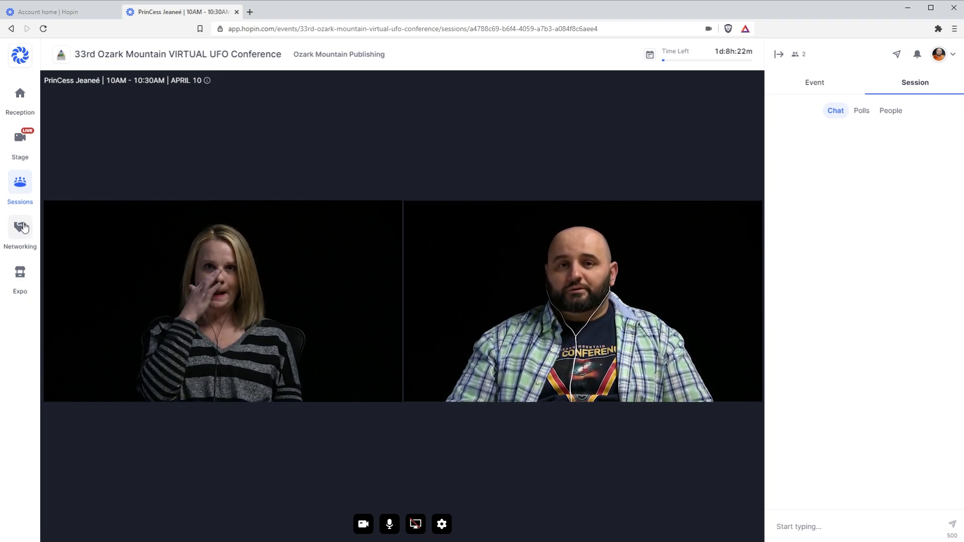
Enter the Networking area prompting to get ready to meet someone
left_click(20, 228)
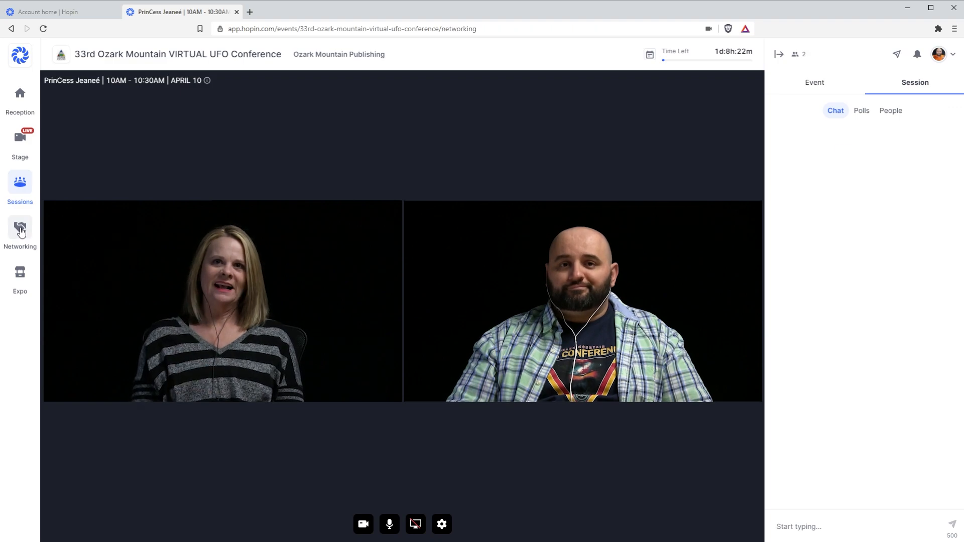
left_click(19, 232)
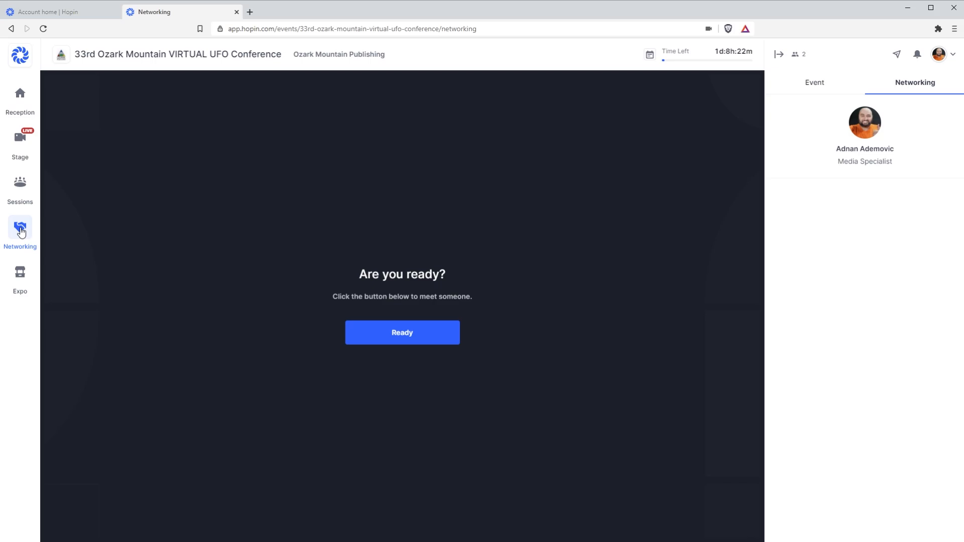
mouse_move(24, 231)
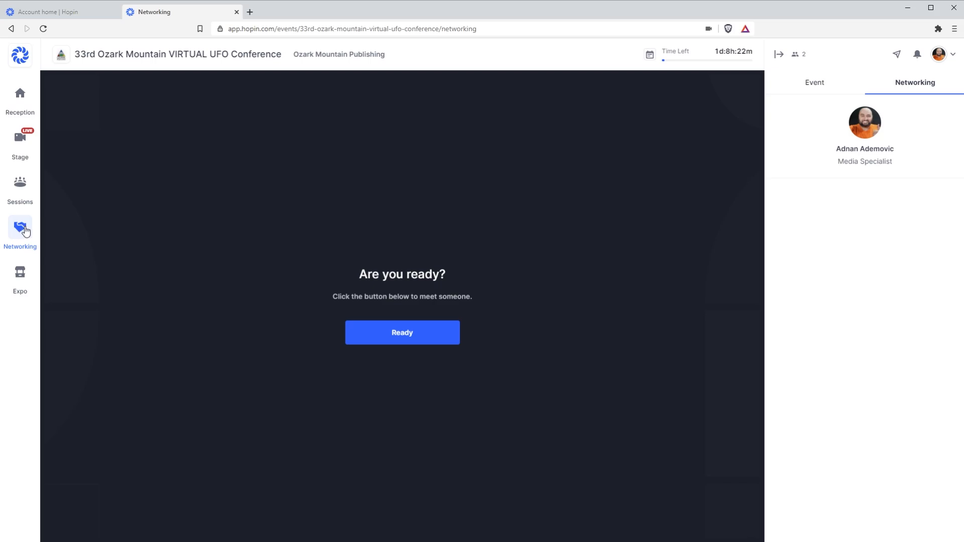
mouse_move(20, 277)
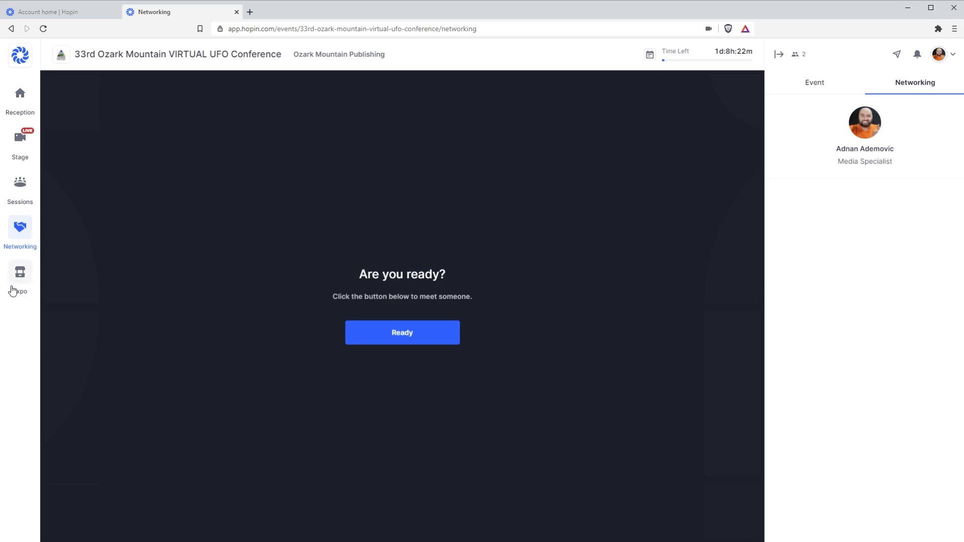
mouse_move(438, 373)
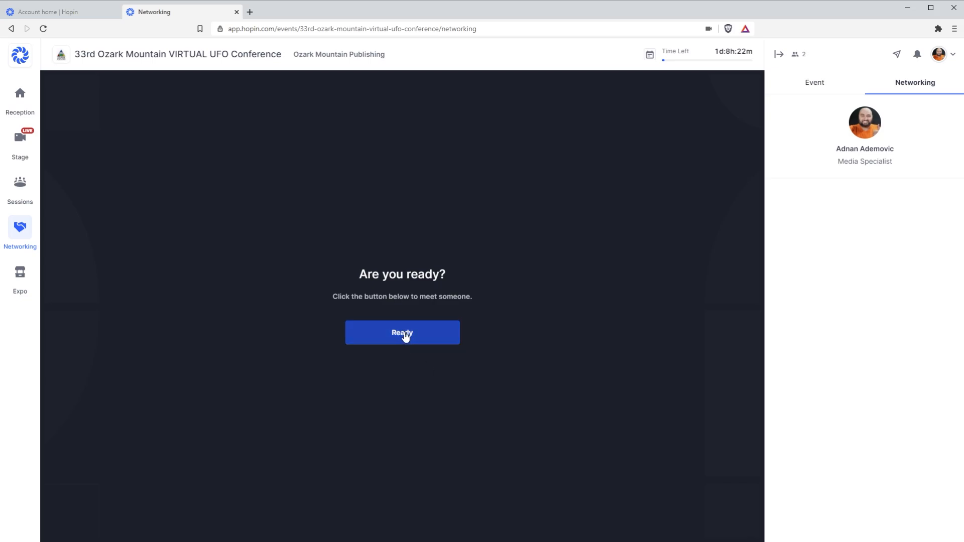
left_click(403, 333)
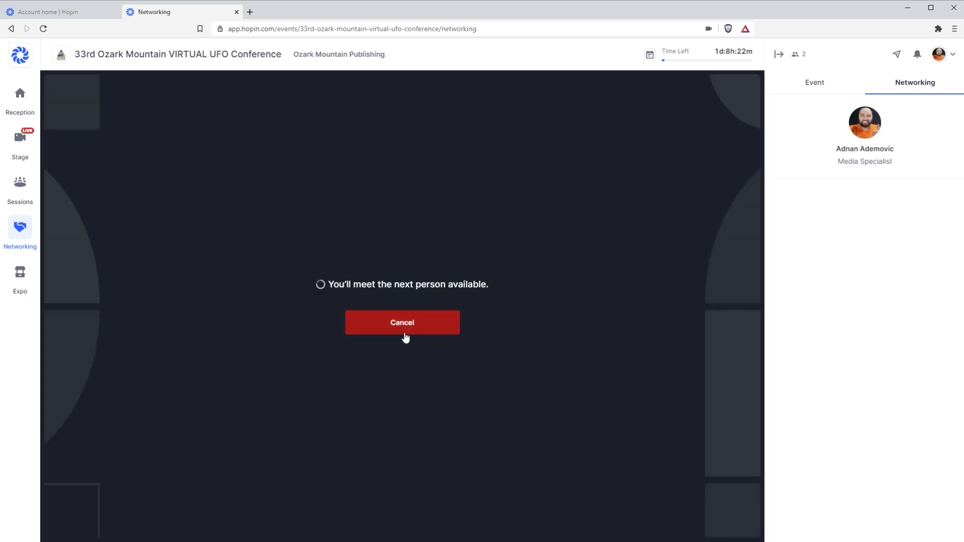
left_click(402, 322)
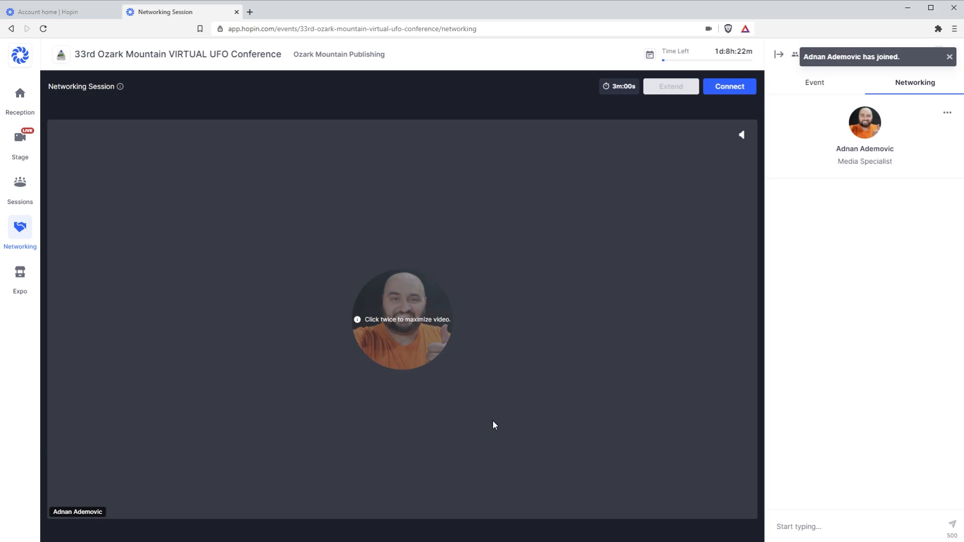
View the networking partner's video full-size while the timer runs down
left_click(728, 86)
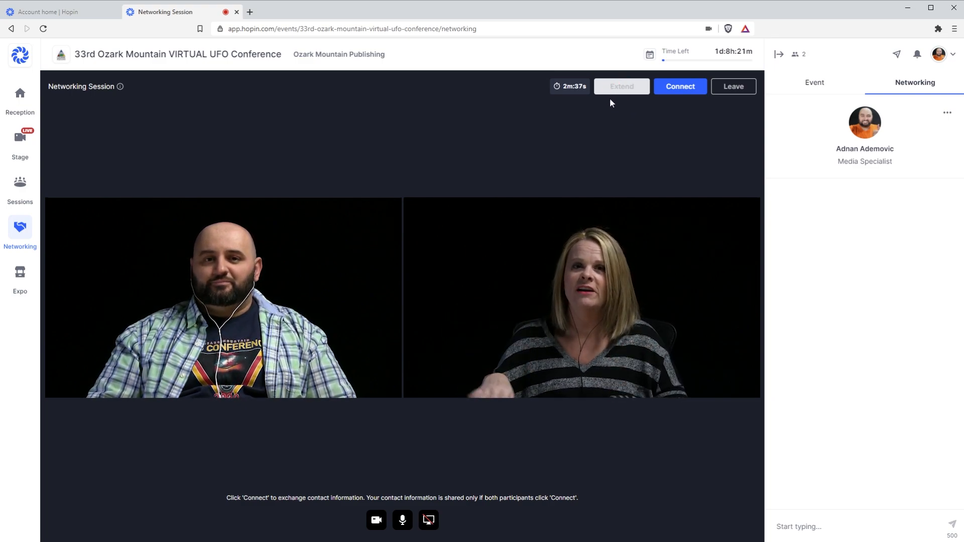
mouse_move(397, 170)
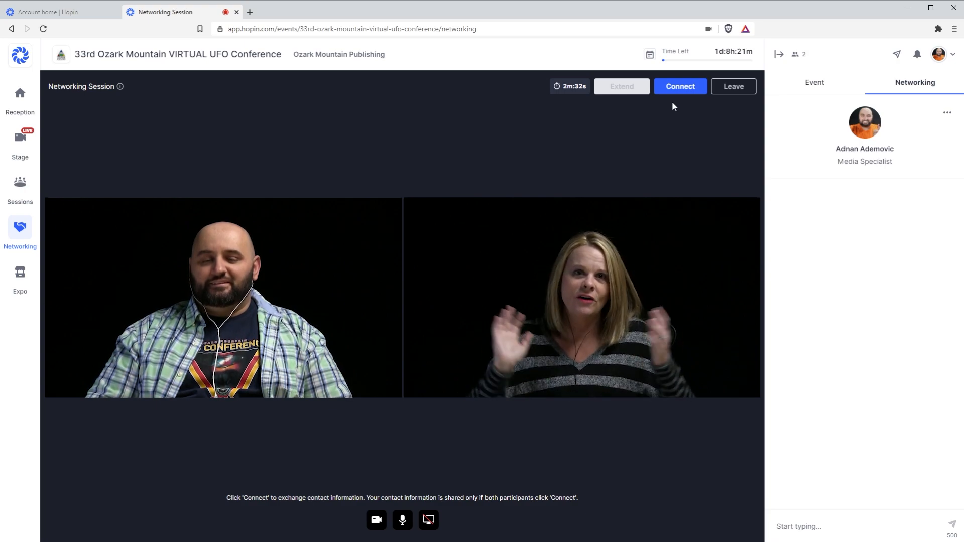
mouse_move(681, 93)
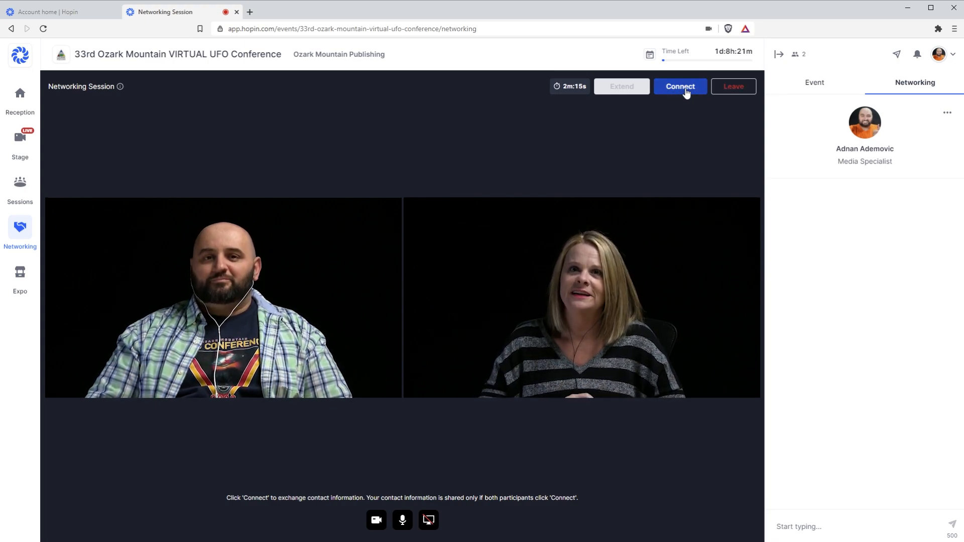
mouse_move(679, 105)
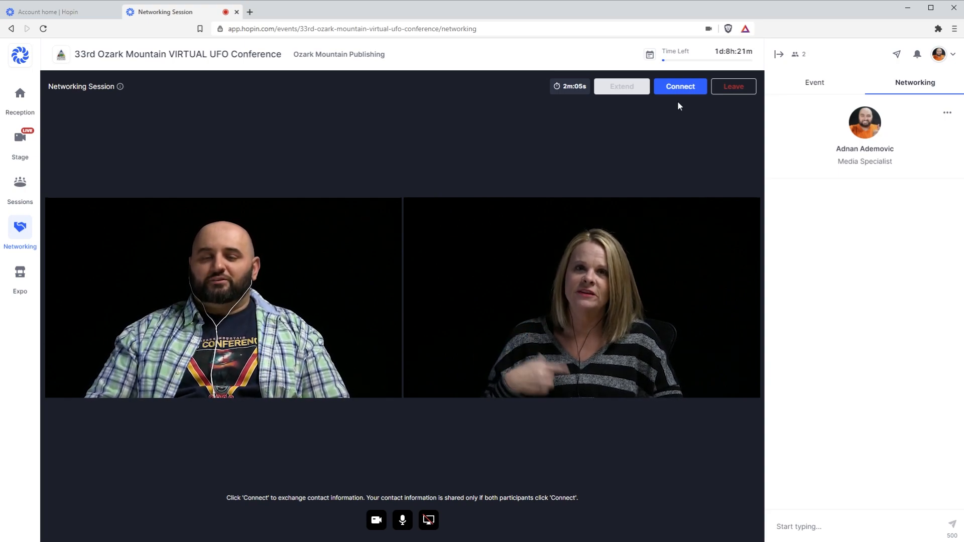
mouse_move(499, 127)
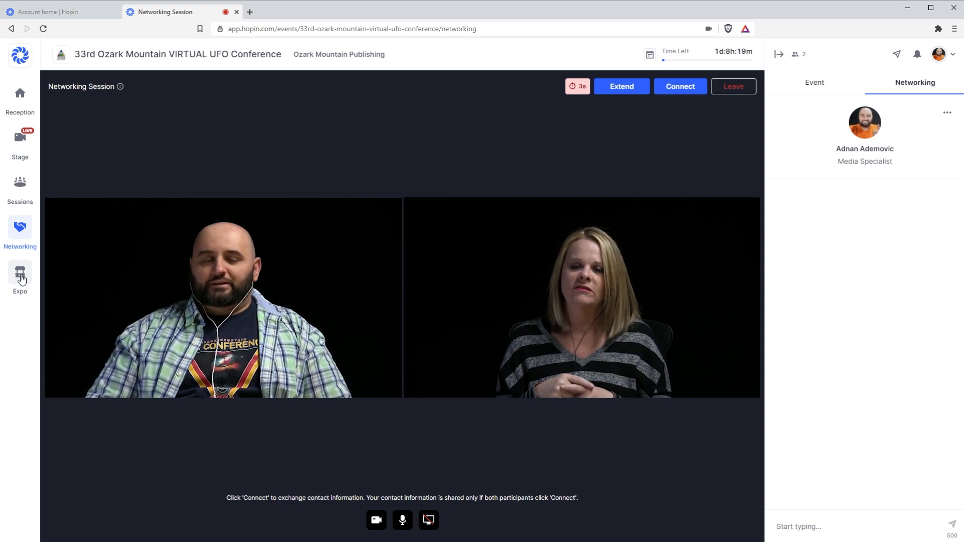
Enter the Expo hall listing the Ozark Mountain Publishing booth
left_click(19, 277)
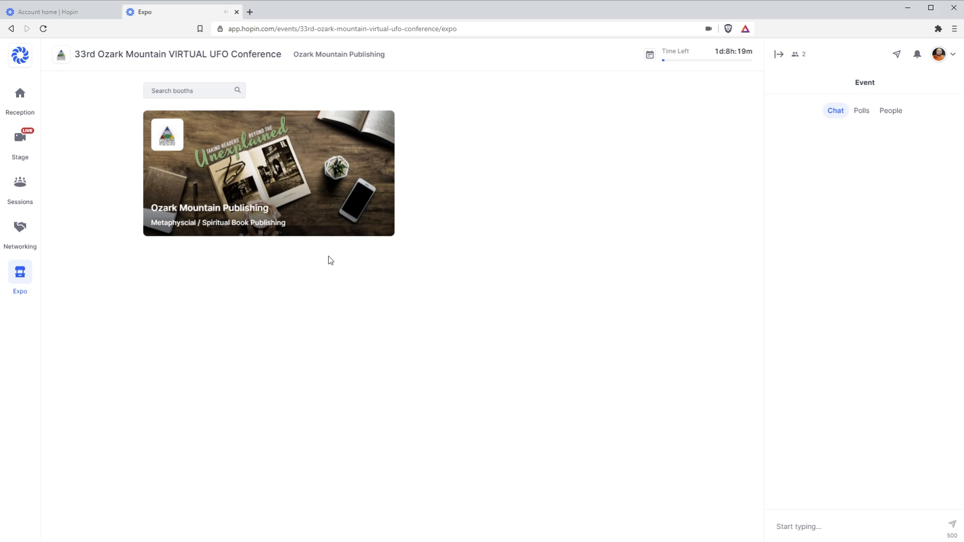
mouse_move(263, 274)
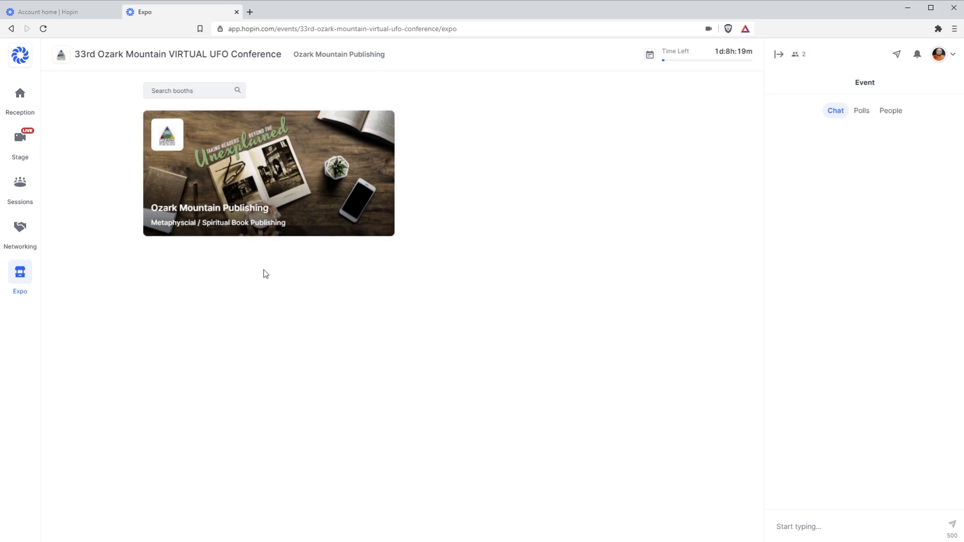
mouse_move(284, 257)
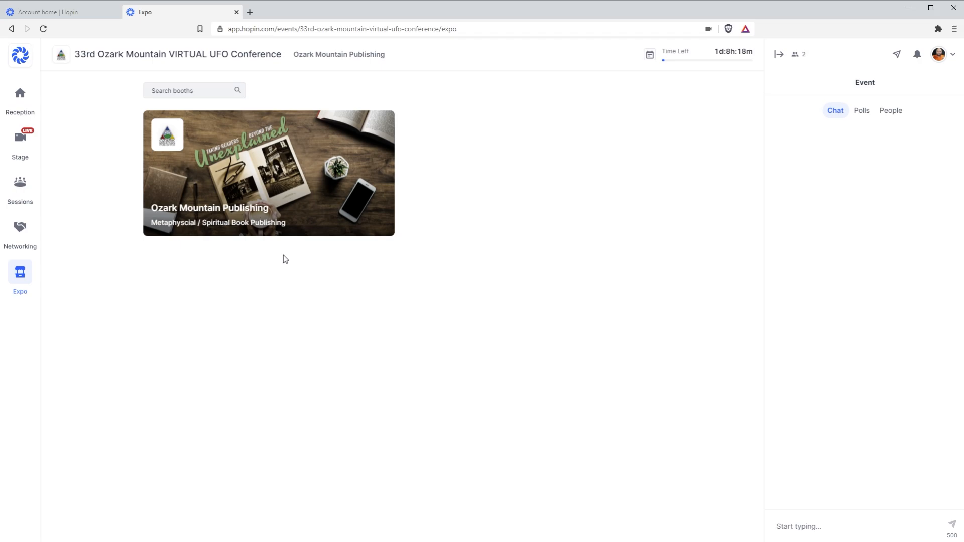
mouse_move(280, 177)
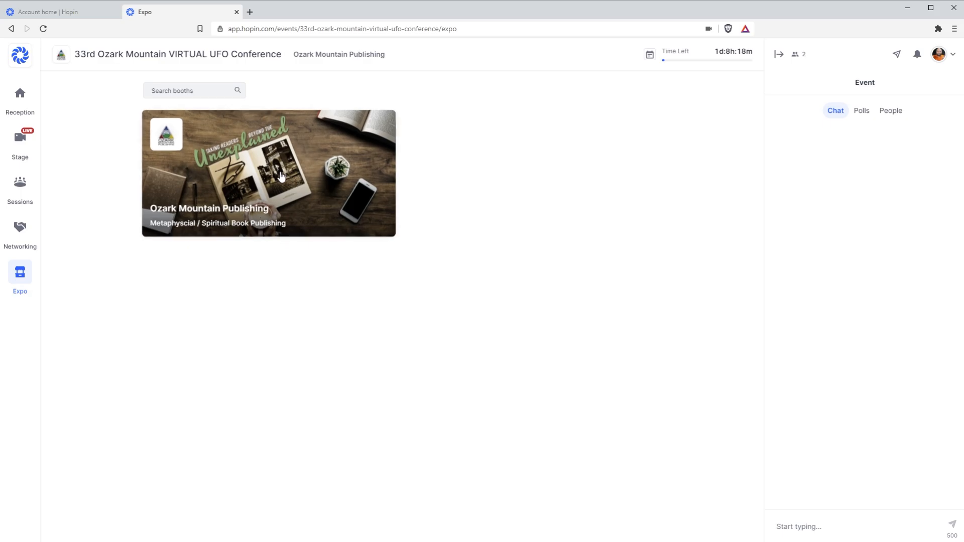
Visit the Ozark Mountain Publishing booth with its 2021 greeting video and 30% discount offer
left_click(268, 173)
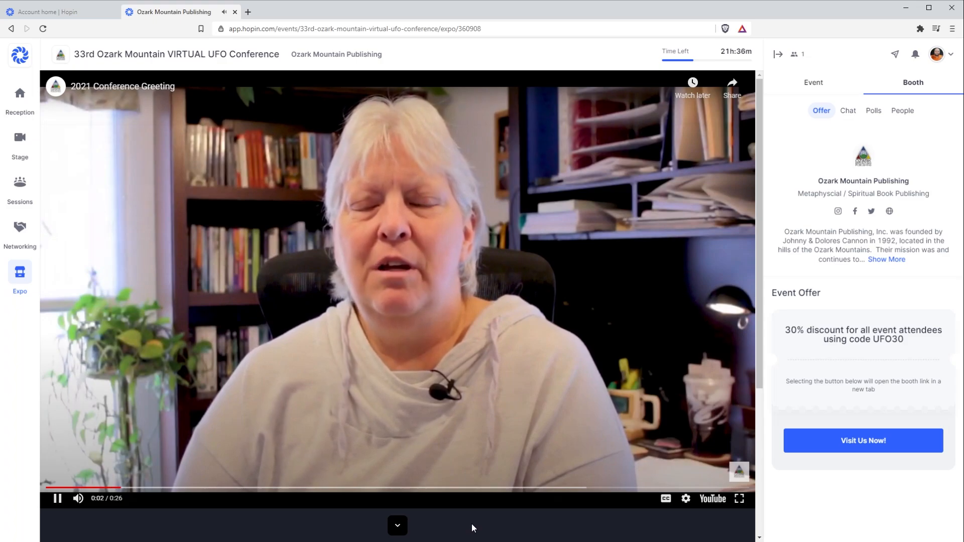
scroll("down", 3)
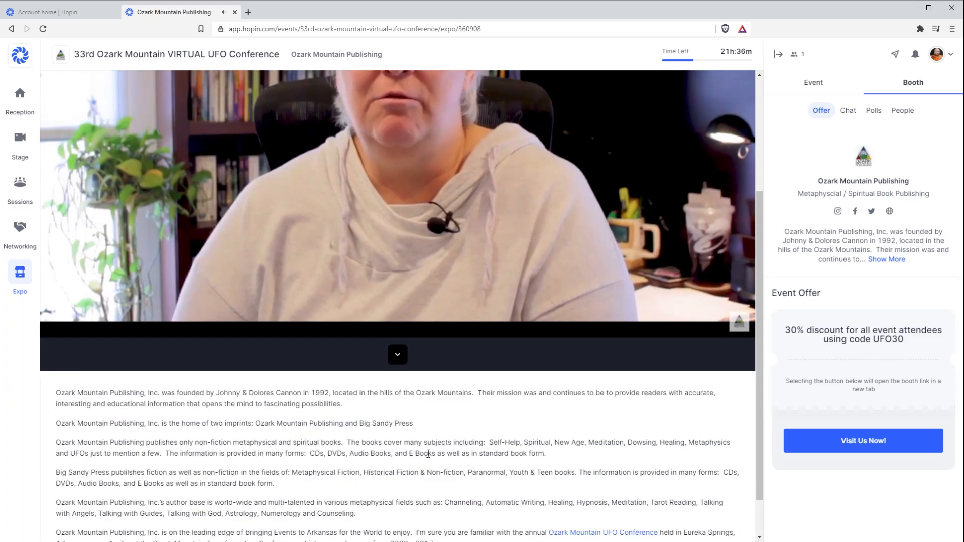
left_click(397, 206)
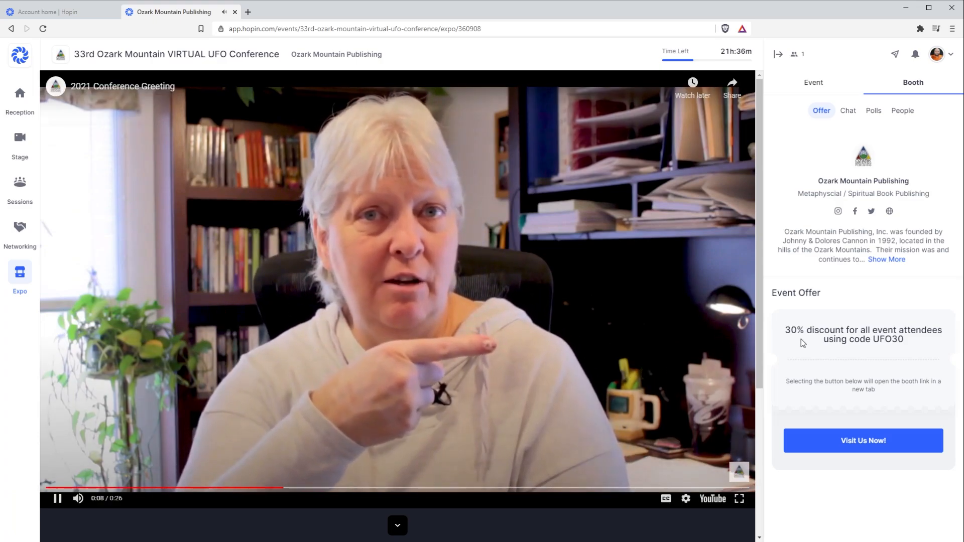